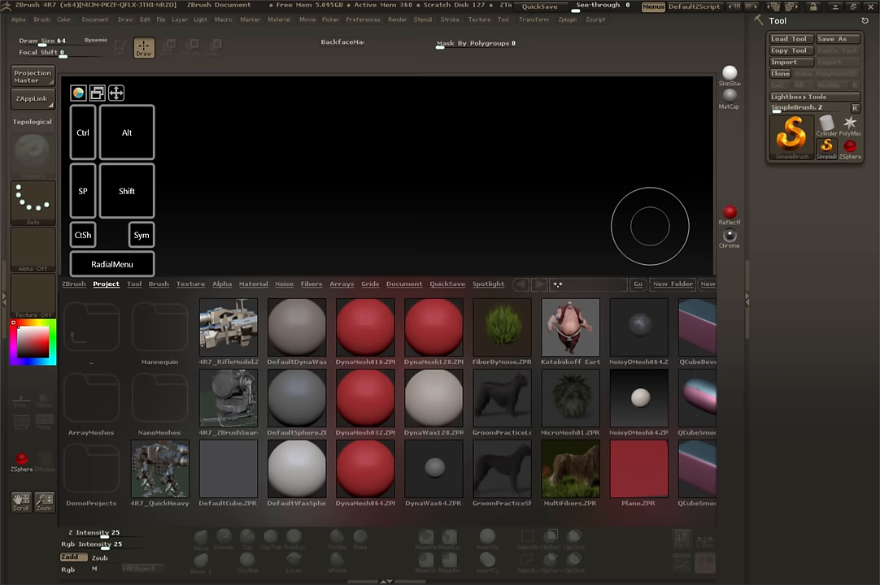
Toggle symmetry on and off, then close the quick command set
left_click(539, 6)
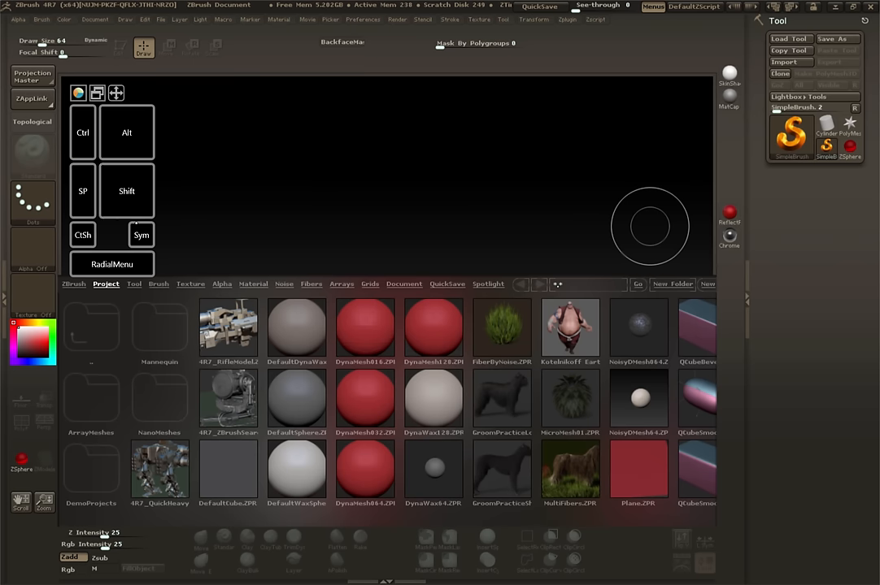
left_click(140, 235)
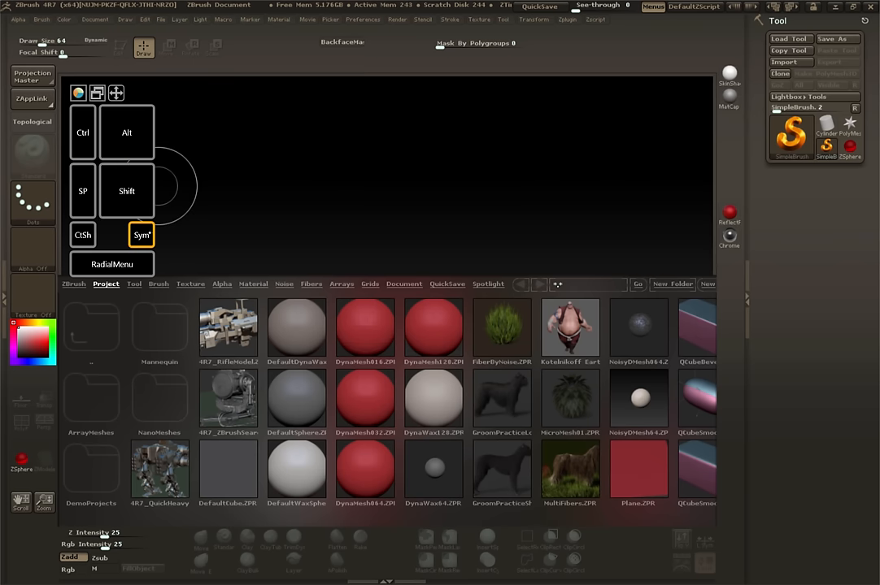
left_click(141, 235)
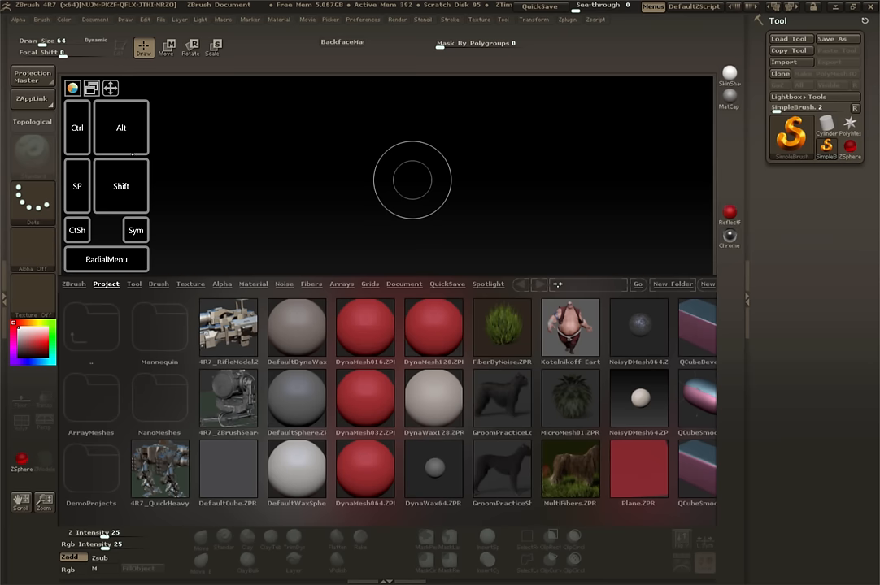
mouse_move(465, 153)
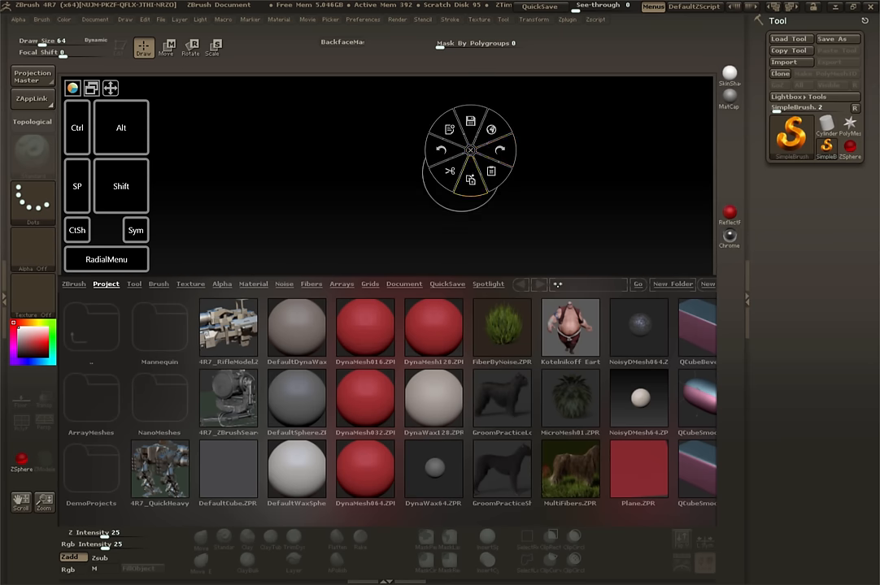
left_click(106, 259)
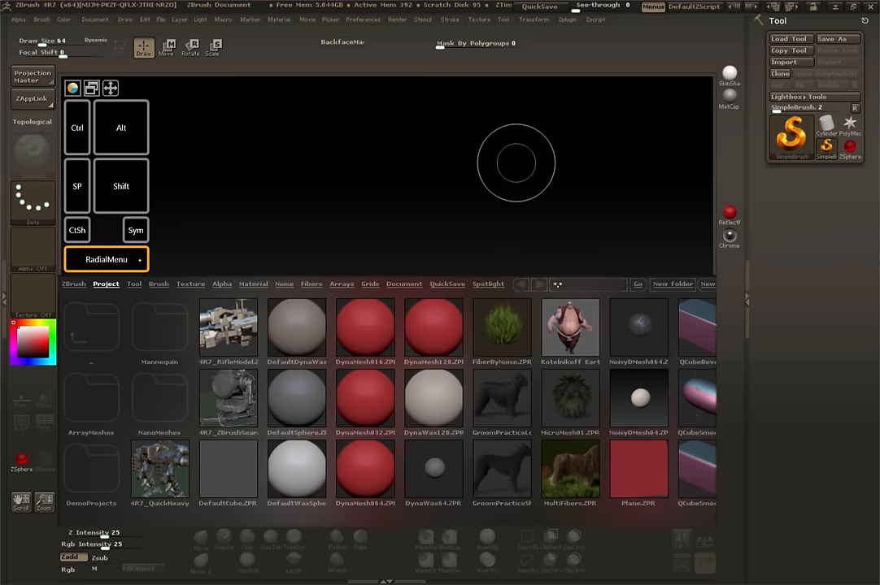
left_click(105, 259)
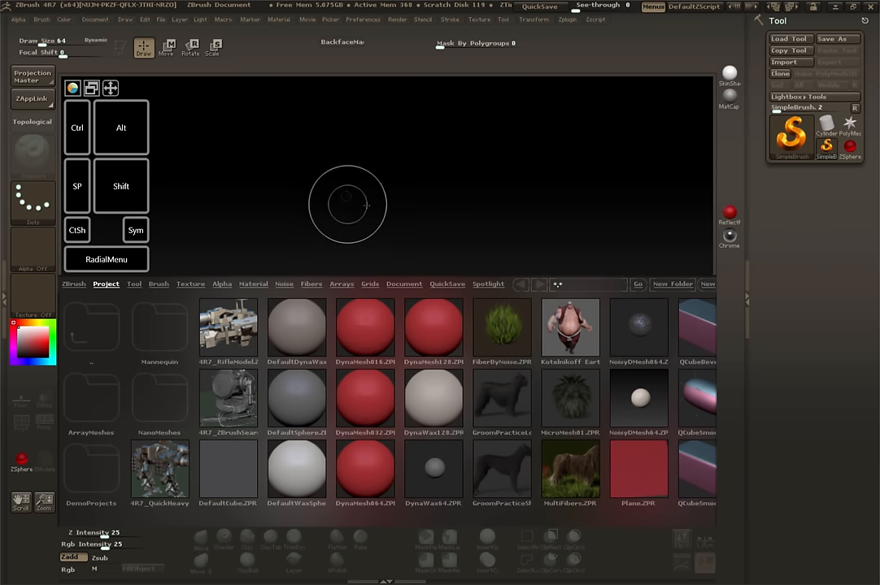
mouse_move(391, 193)
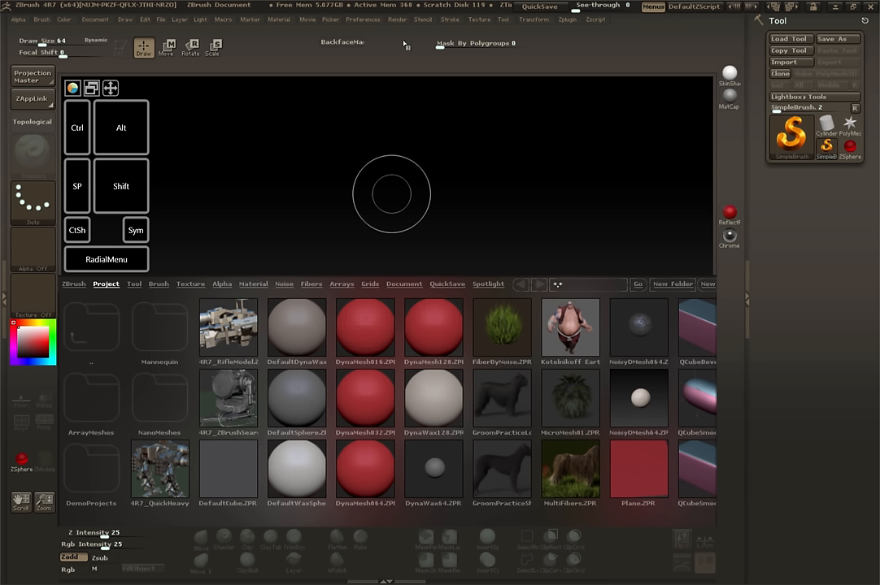
mouse_move(529, 31)
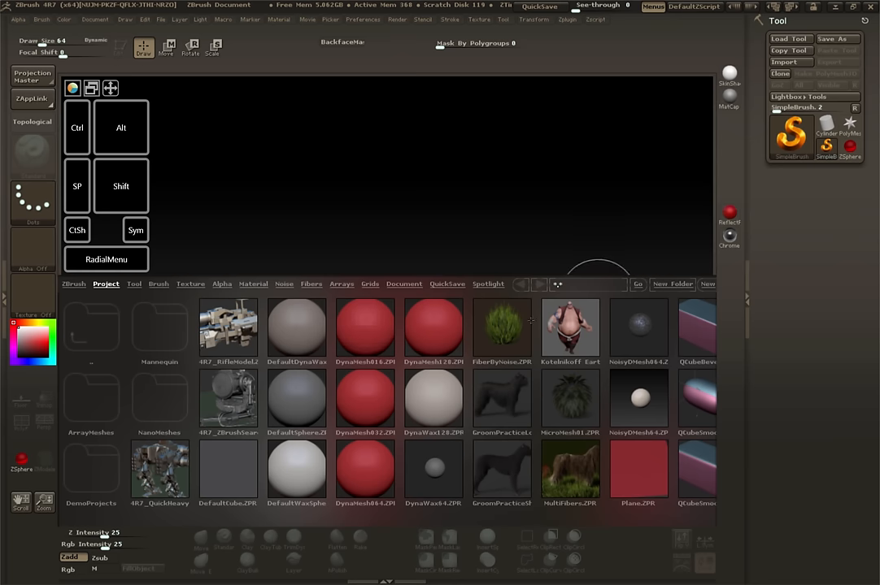
mouse_move(768, 406)
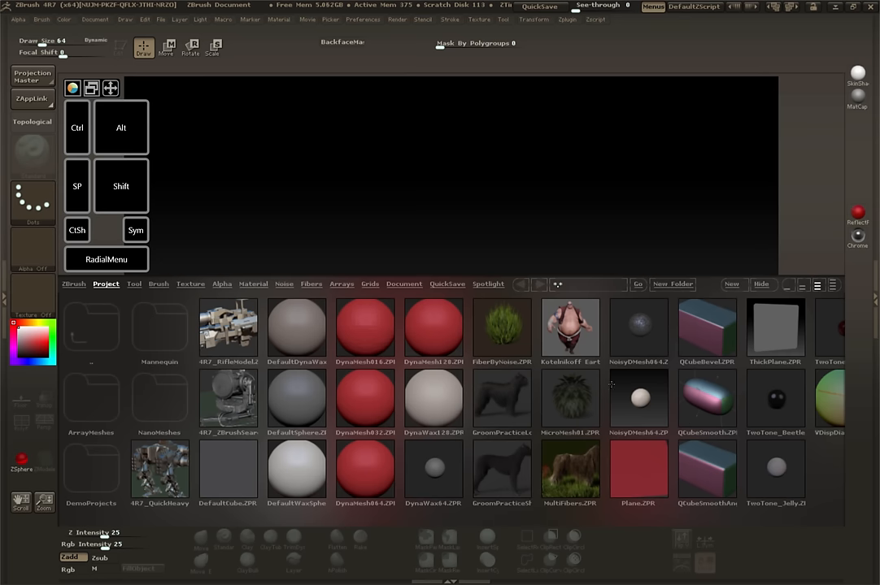
mouse_move(612, 384)
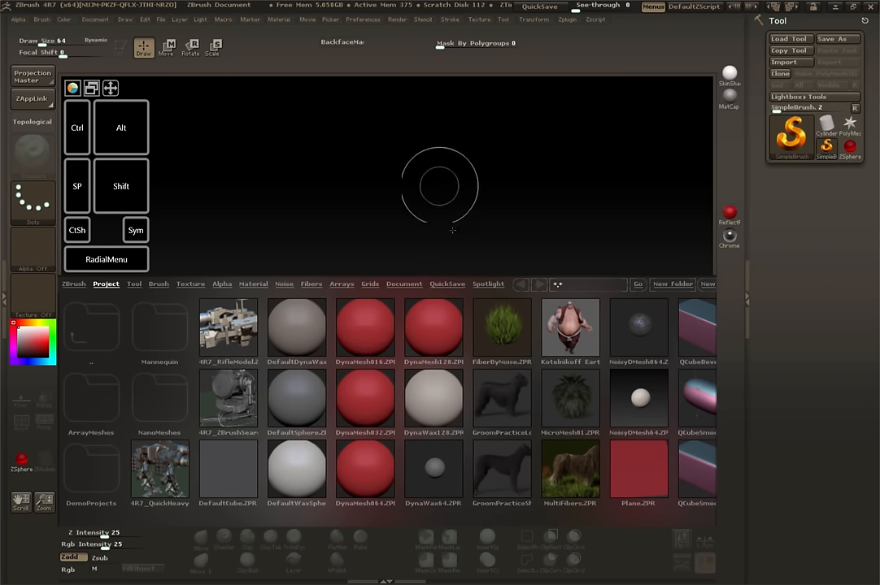
mouse_move(502, 240)
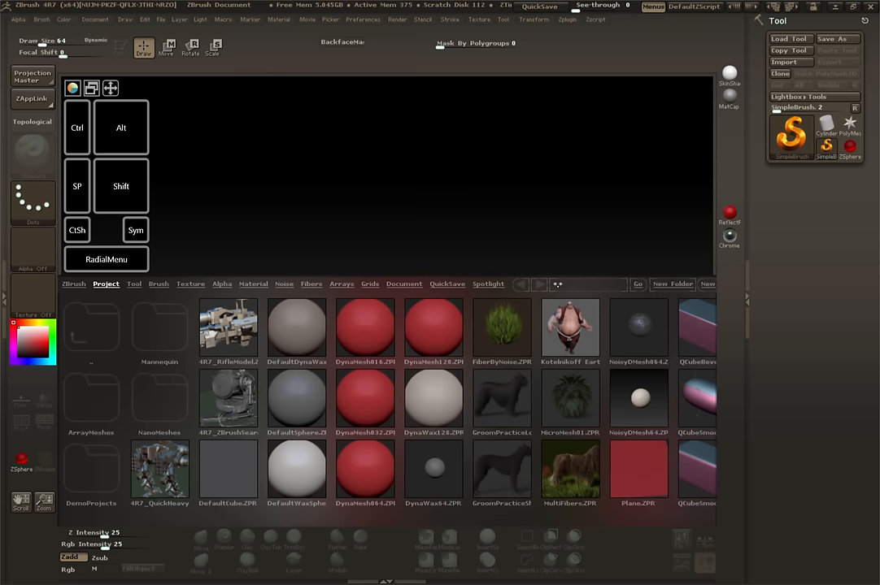
Open 4R7_QuickHeavyLoadMech.ZPR without saving, then orbit around the mech
double_click(160, 470)
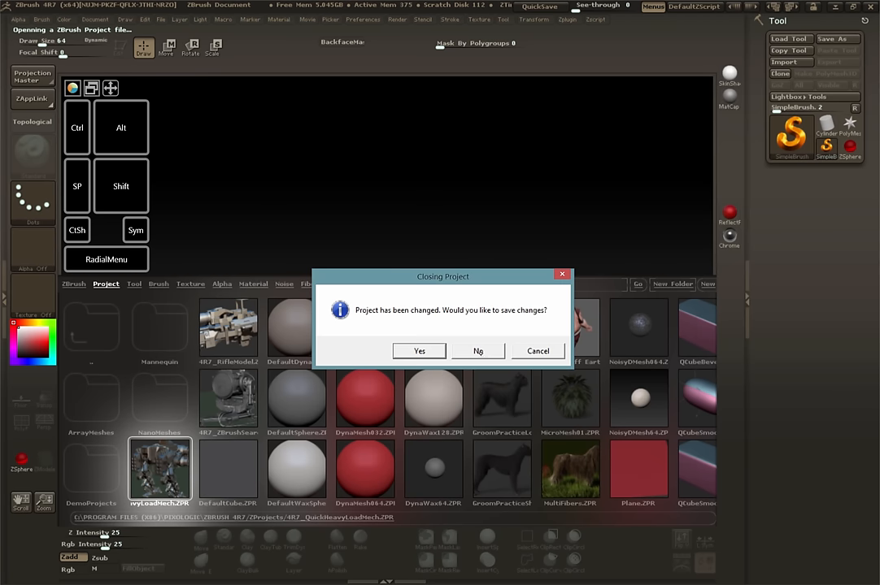
left_click(478, 350)
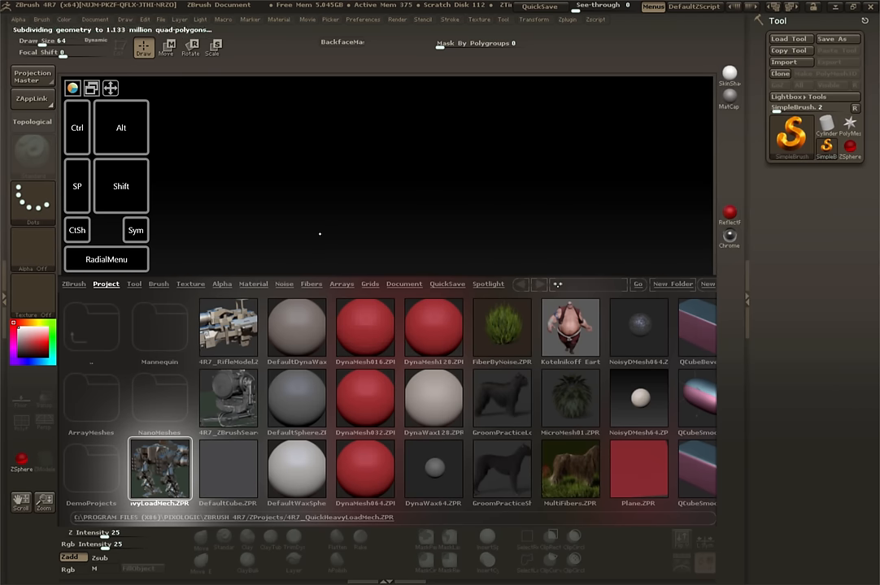
double_click(160, 472)
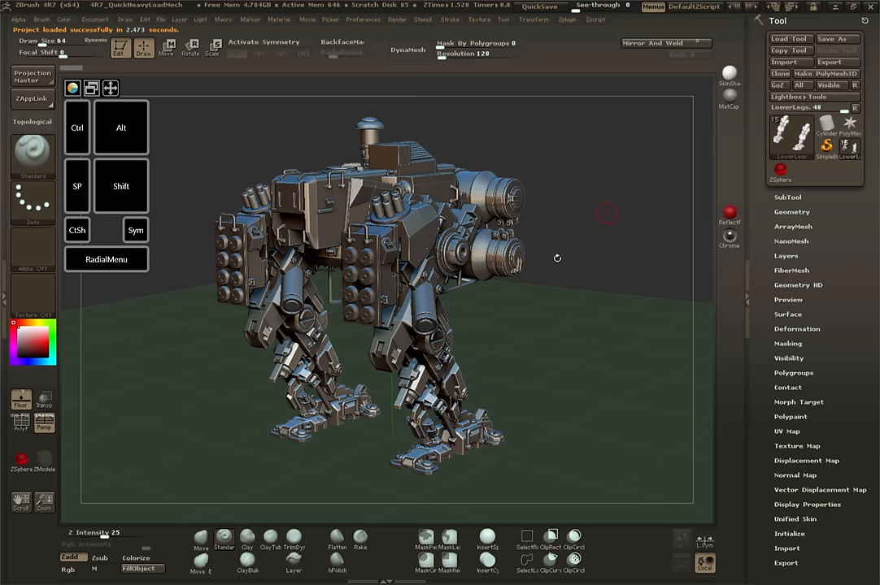
mouse_move(557, 257)
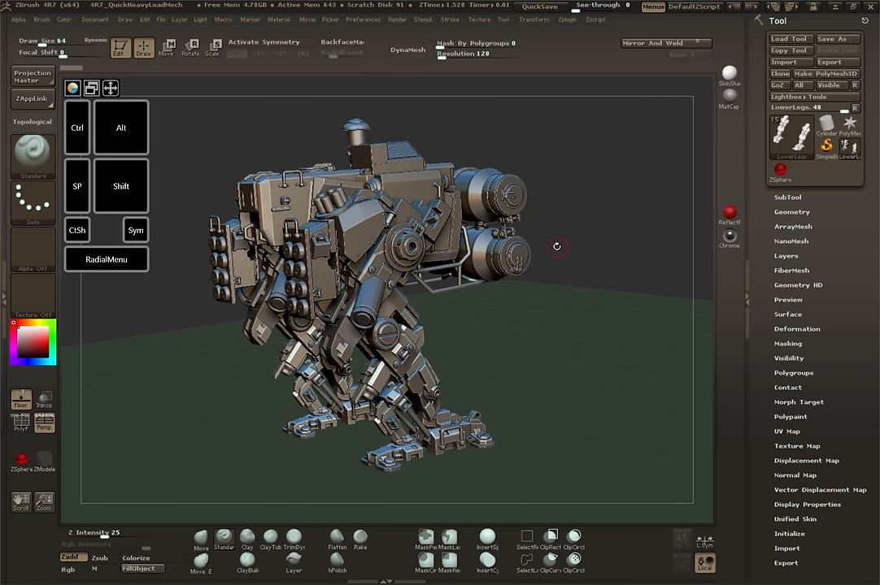
left_click_drag(557, 246, 500, 289)
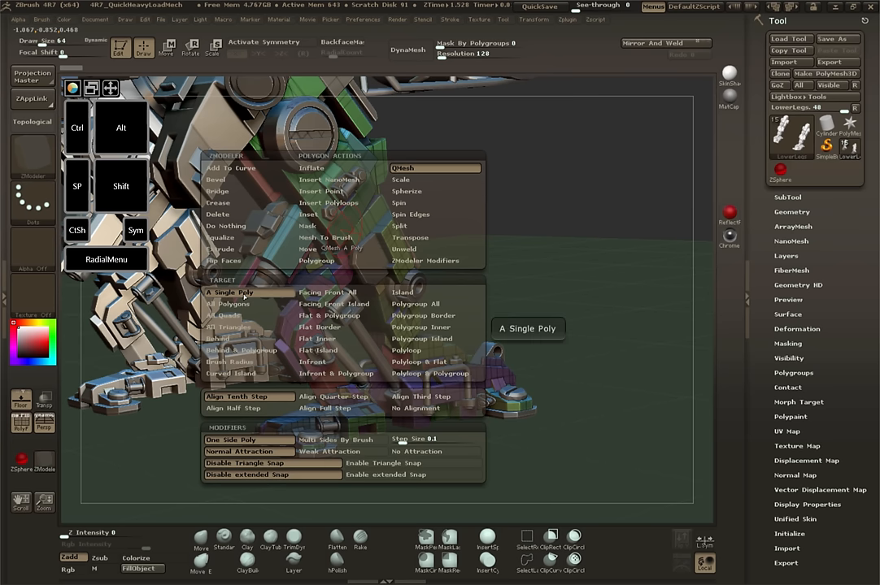
Pick a ZModeler action on the legs, then clear the mech off the canvas
left_click(519, 176)
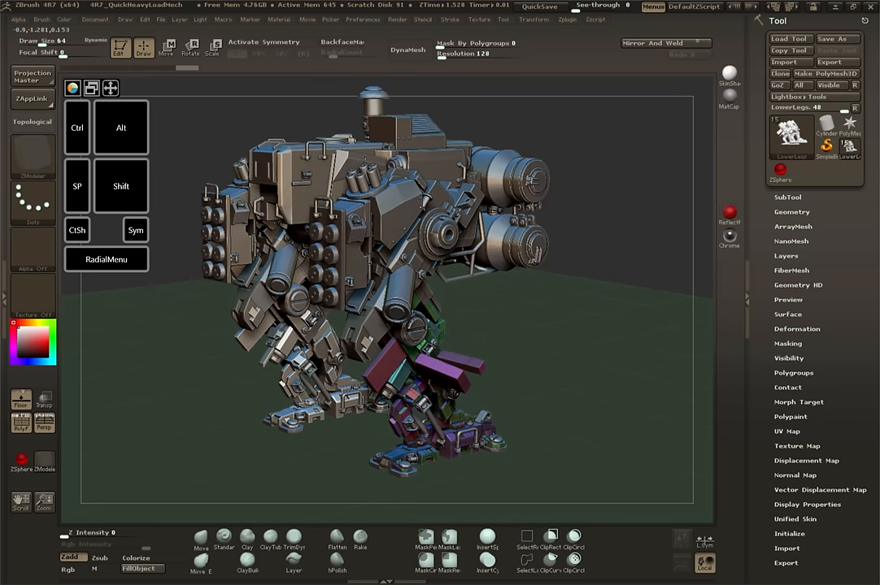
left_click(95, 19)
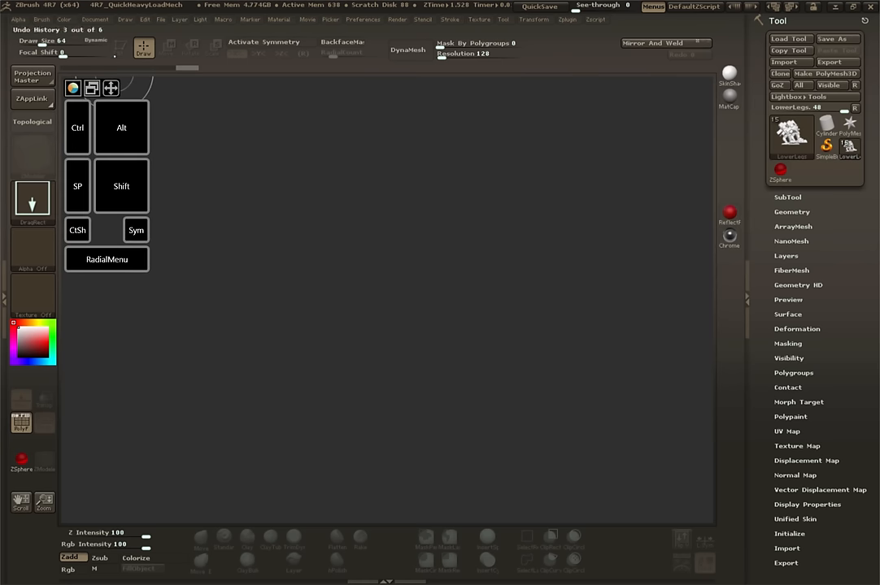
Reopen LightBox and choose the GroomPracticeLongHair dog project
left_click(94, 20)
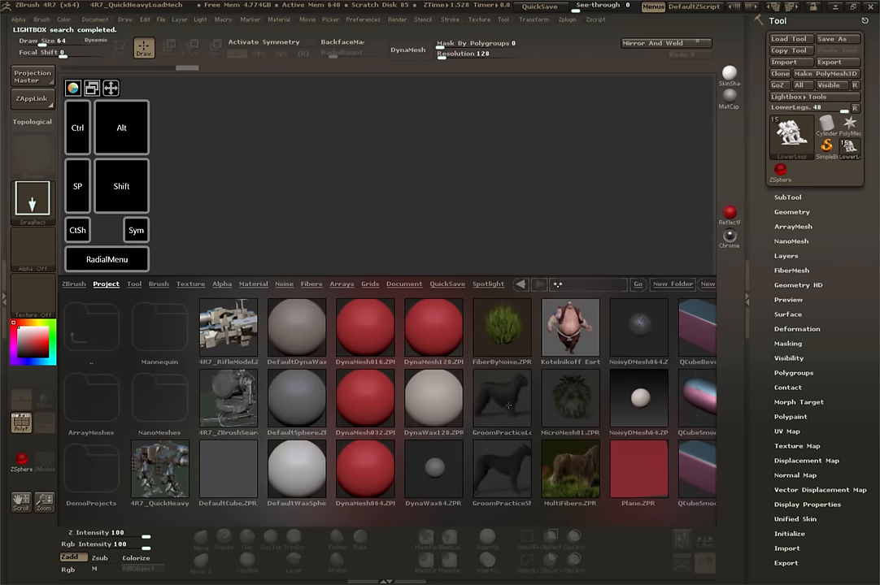
left_click(502, 398)
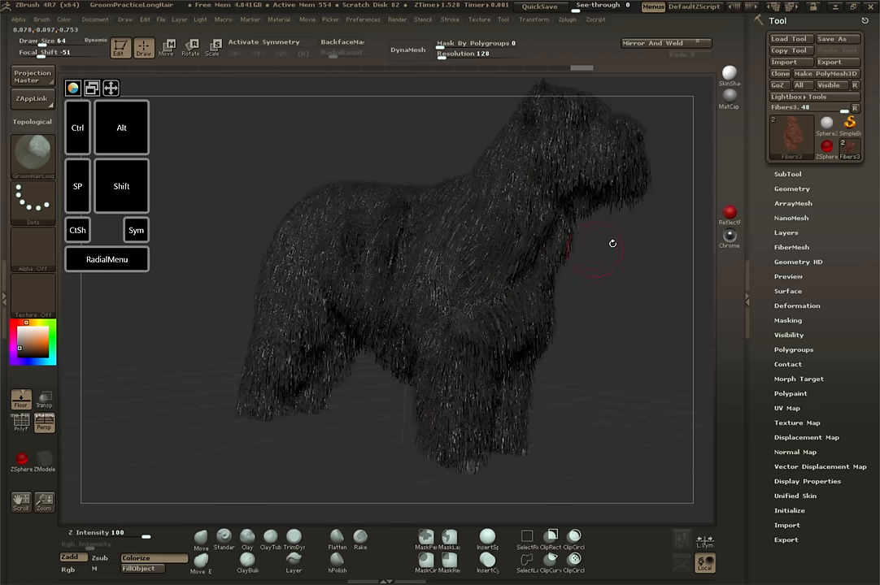
Orbit the long-haired dog to a new angle, then clear it from the canvas
left_click_drag(612, 244, 496, 295)
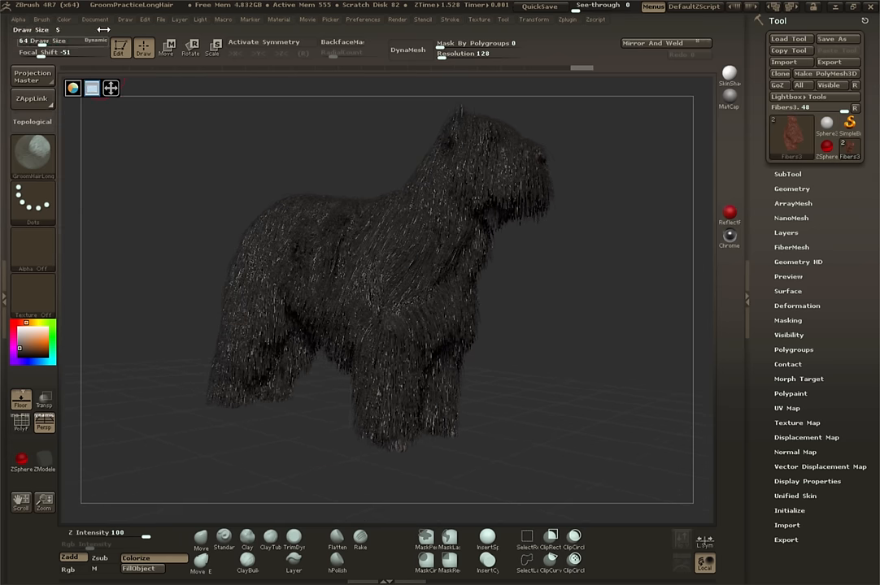
left_click(94, 18)
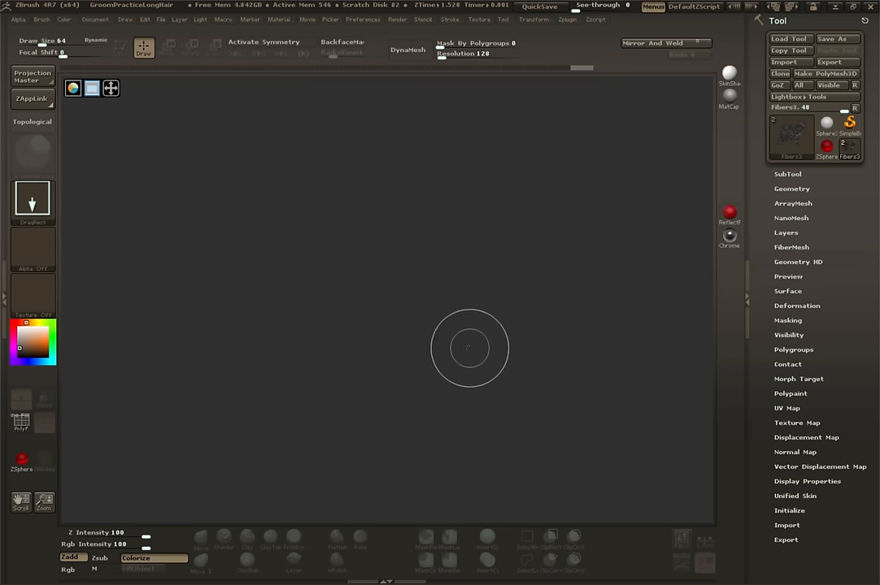
Reopen LightBox, which shows its Document tab
left_click(94, 19)
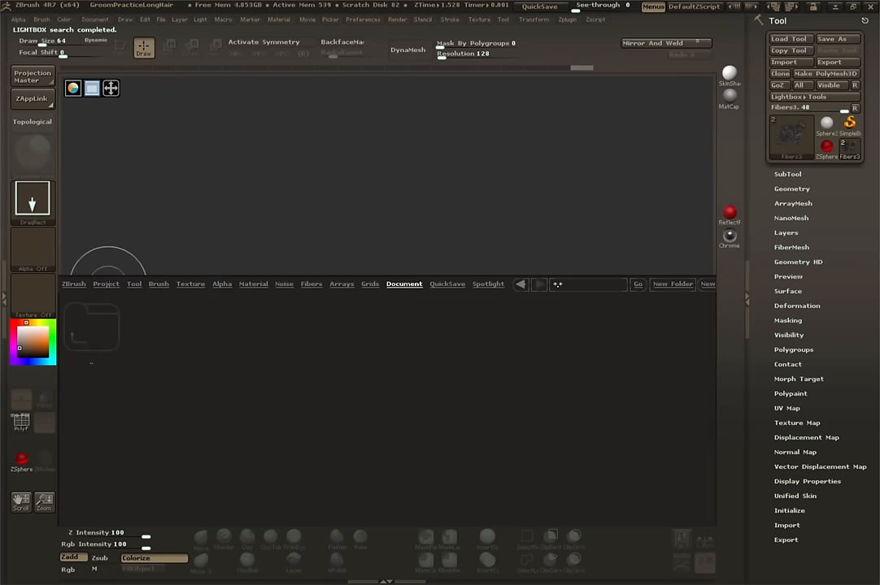
Switch LightBox to the Project tab and open the Kotelnikoff Earthquake project
left_click(106, 284)
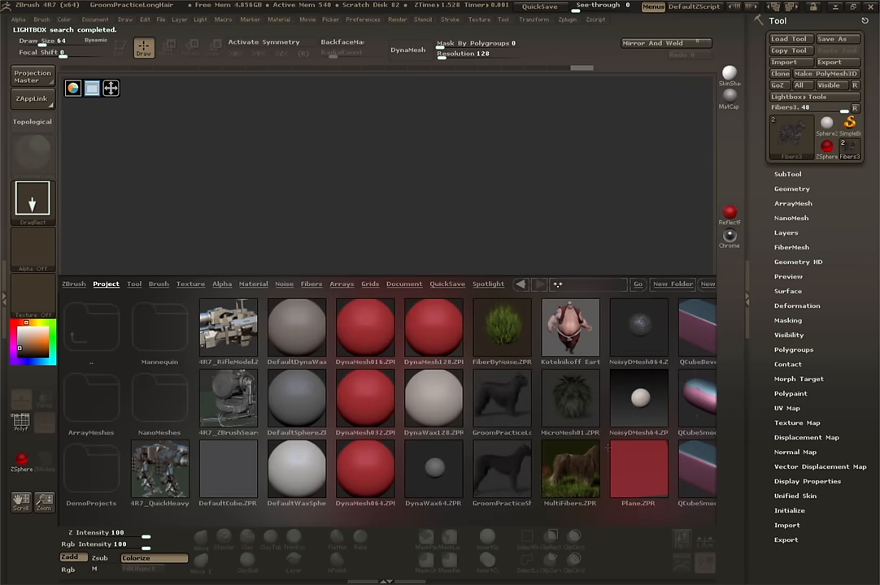
left_click(570, 328)
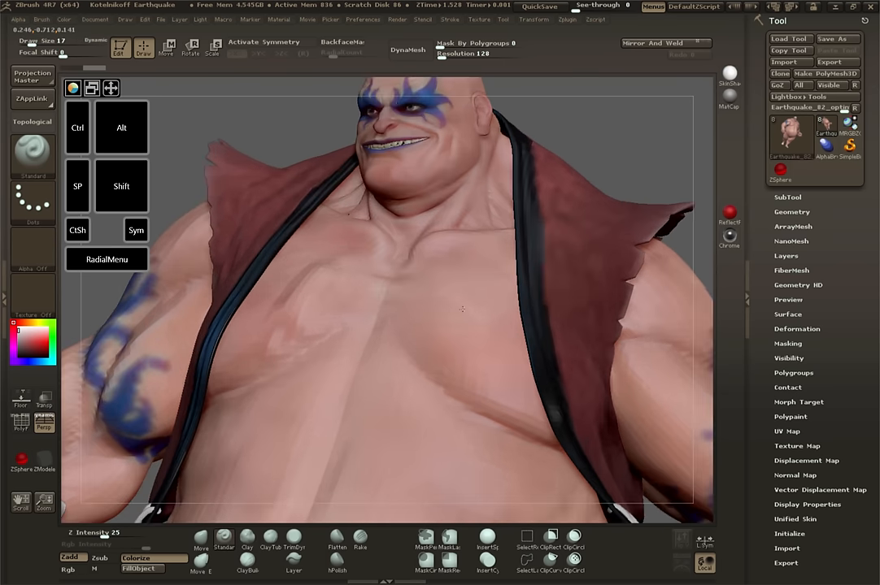
Orbit the Earthquake brawler to look down onto his chest
left_click_drag(448, 326, 464, 309)
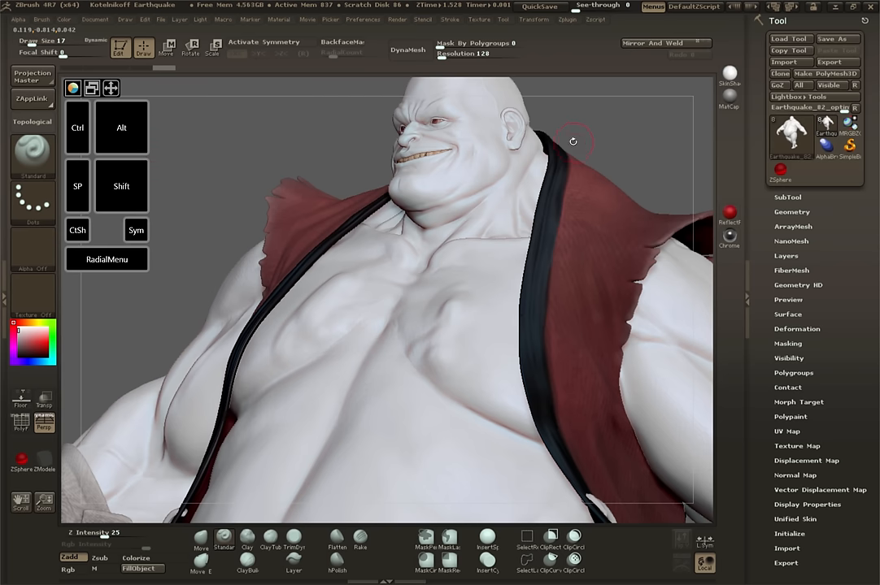
left_click_drag(573, 141, 377, 339)
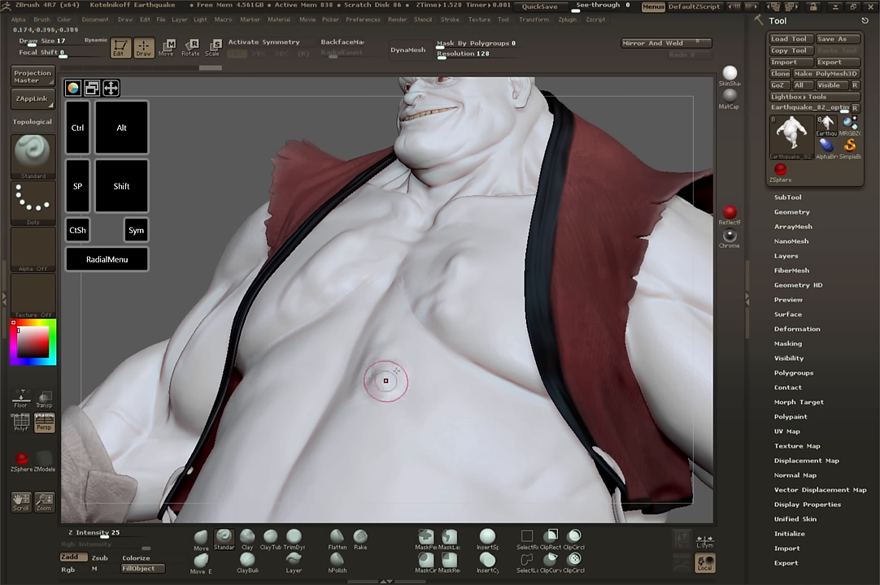
mouse_move(429, 350)
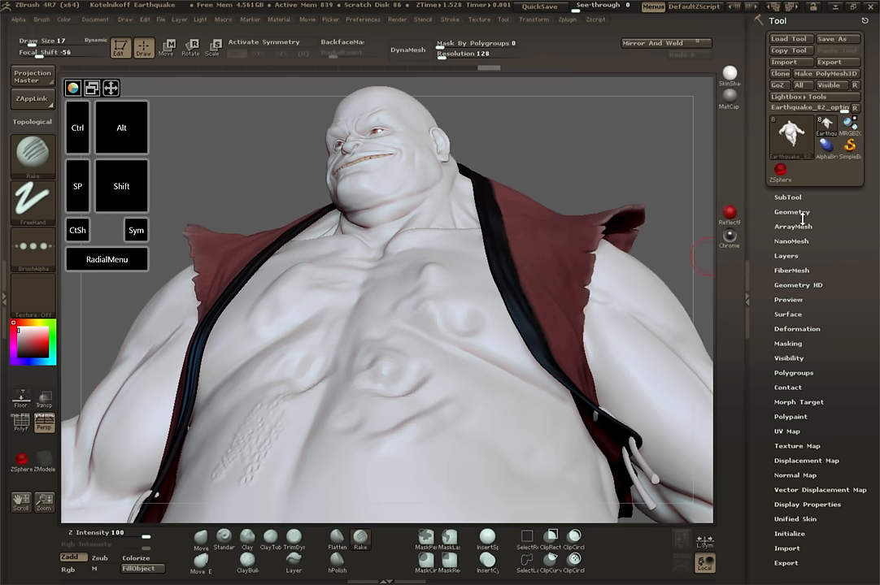
Show the Tool > Geometry settings, then open the Document menu
left_click(791, 212)
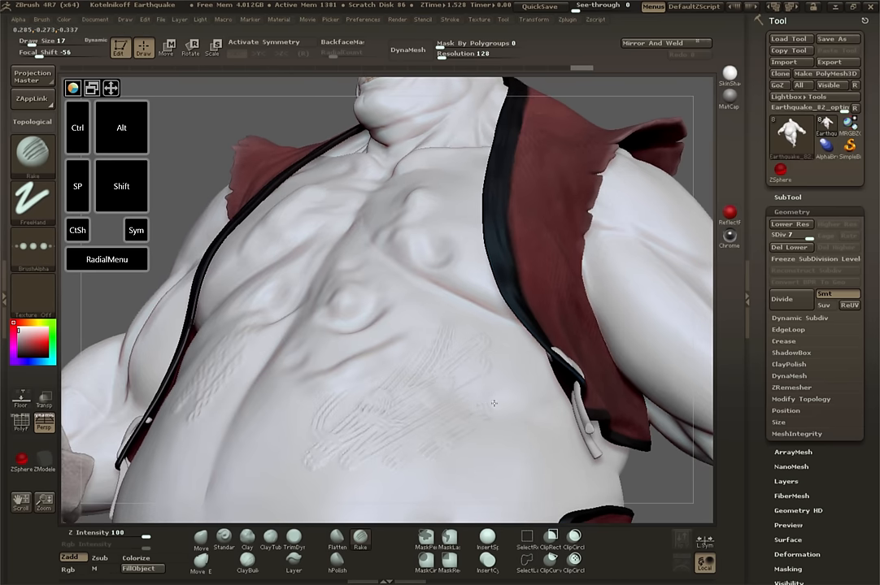
left_click(94, 19)
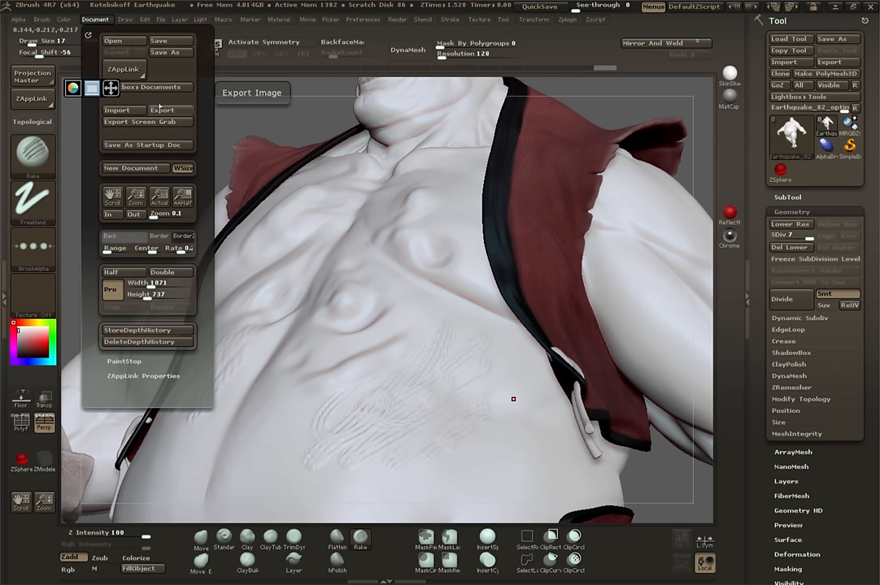
Start a new document and import RedTest_OneAndHalf_MillionPolys.obj from the _Surface folder
left_click(133, 167)
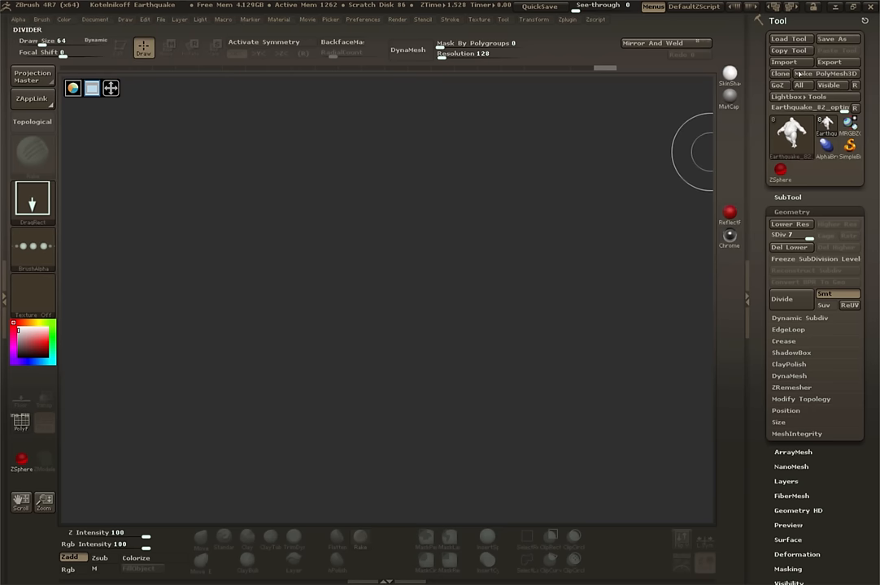
left_click(783, 62)
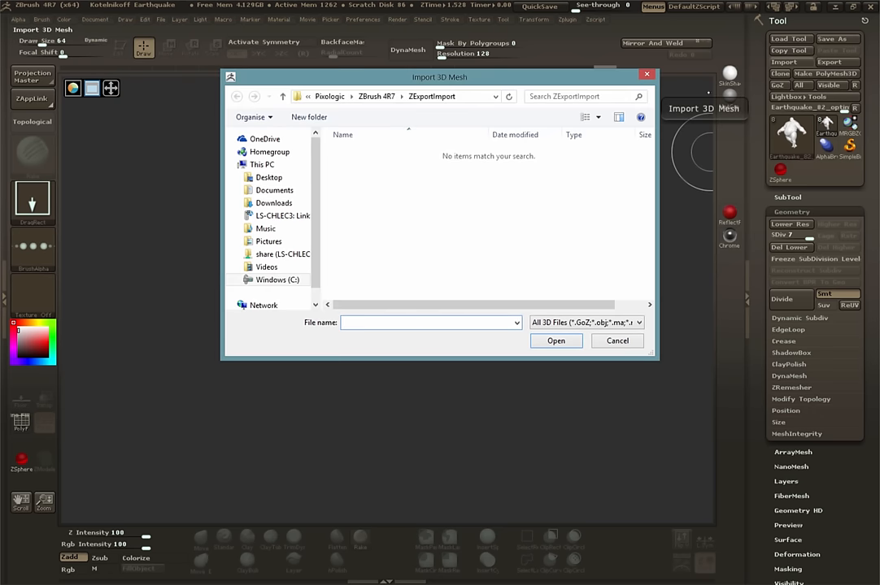
left_click(277, 279)
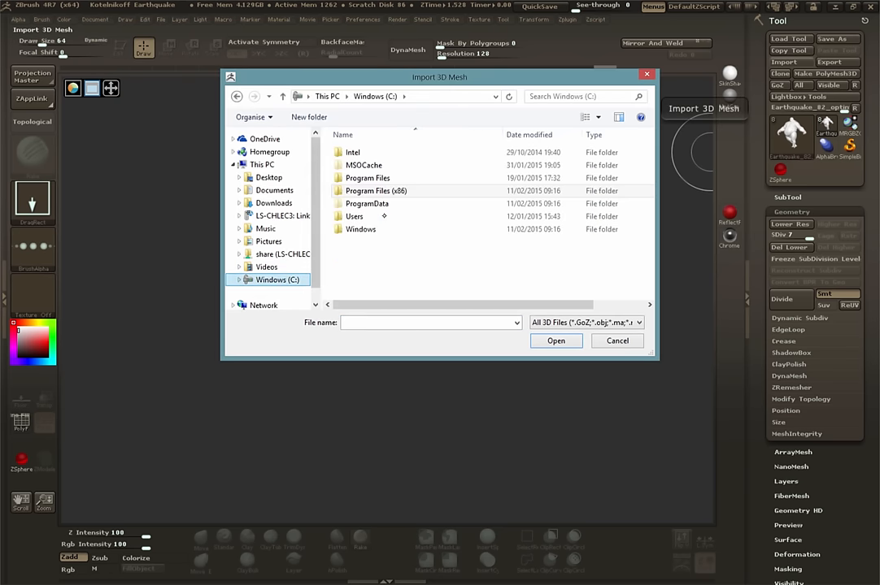
double_click(354, 216)
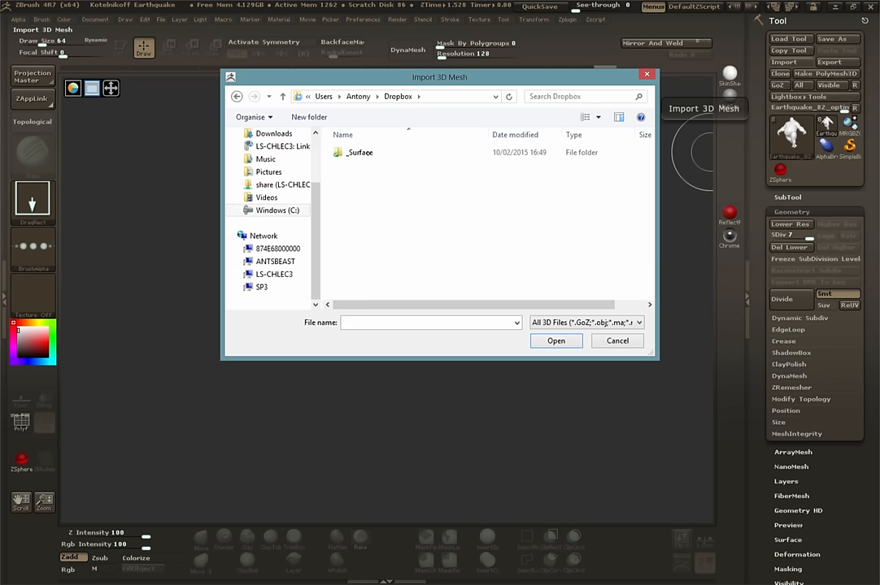
double_click(359, 152)
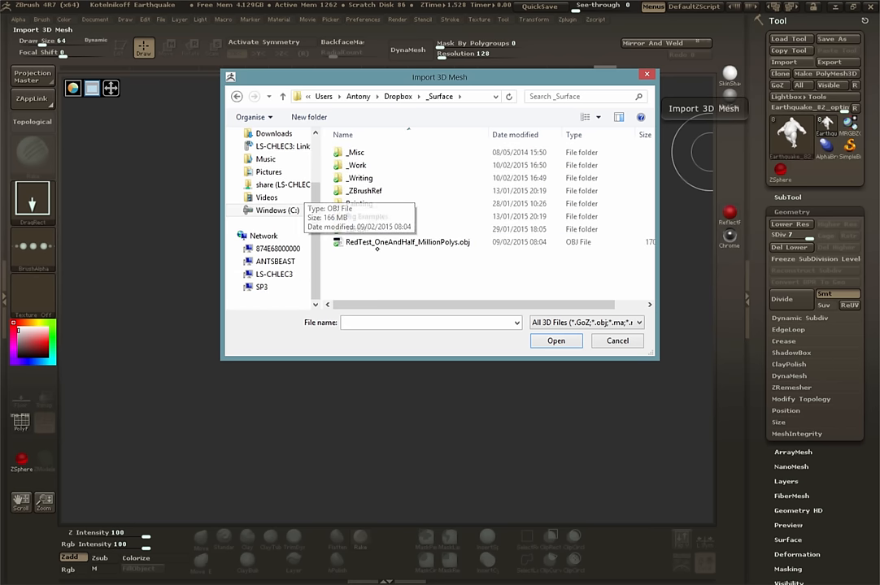
mouse_move(435, 253)
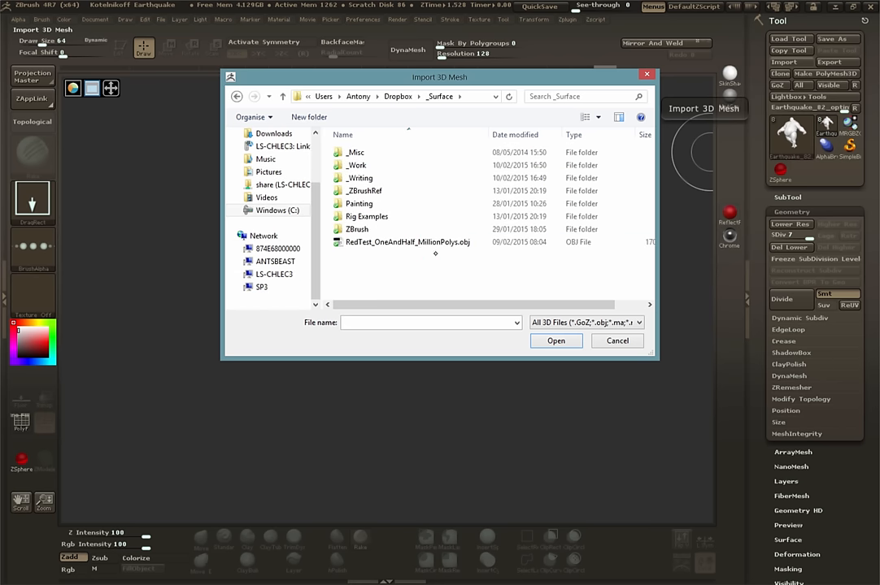
left_click(617, 341)
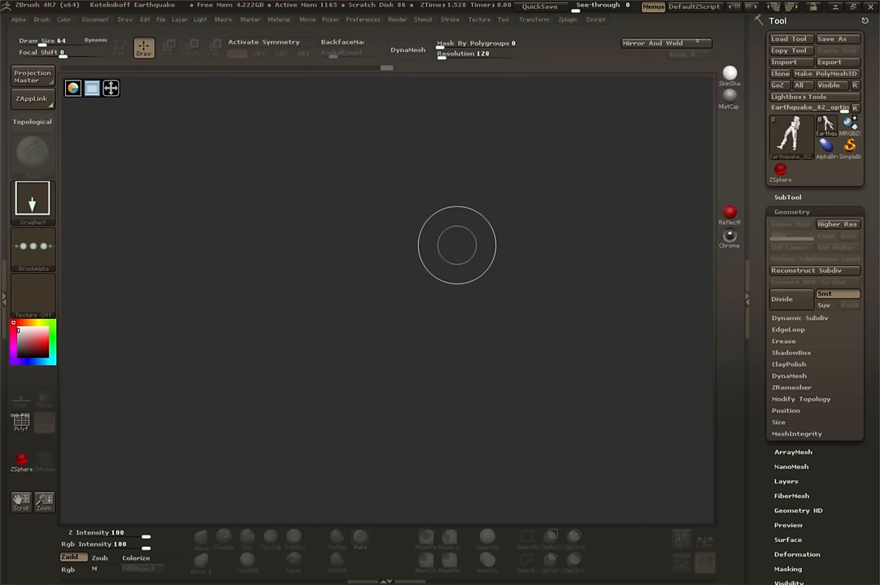
left_click(92, 88)
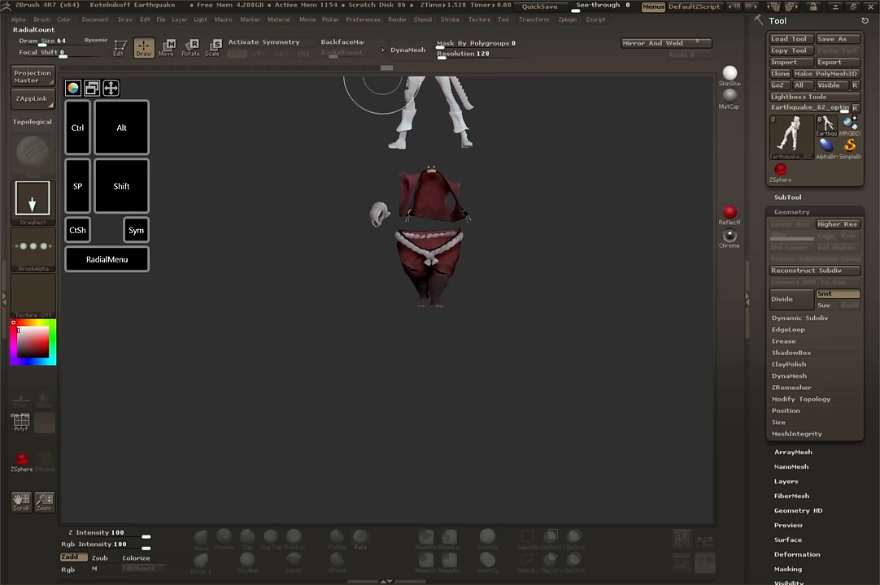
Reinitialize ZBrush via Preferences > Init ZBrush and select the RedTest warrior tool
left_click(389, 41)
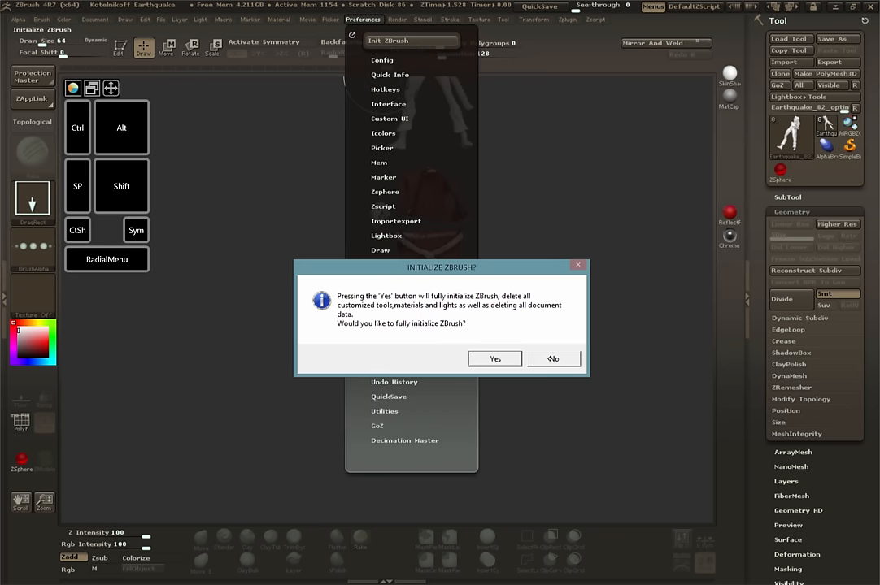
left_click(553, 358)
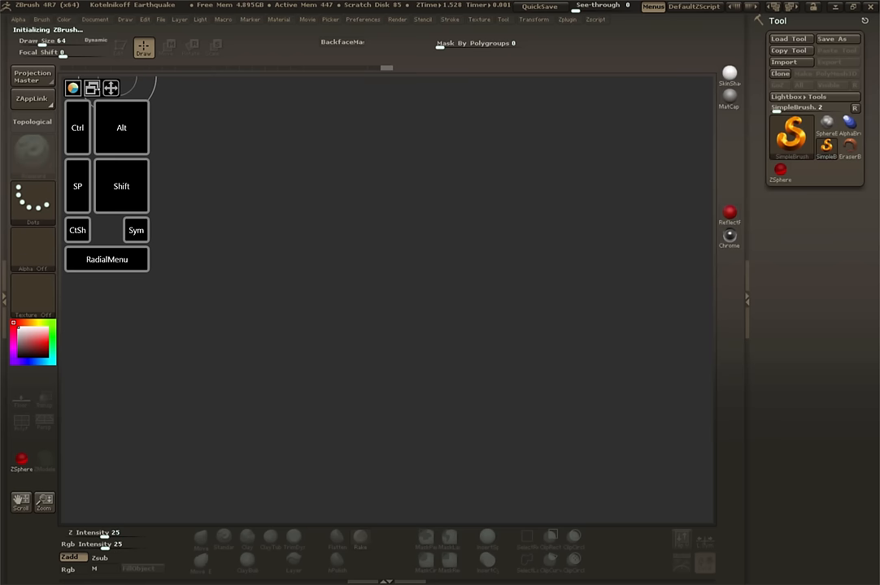
left_click(95, 19)
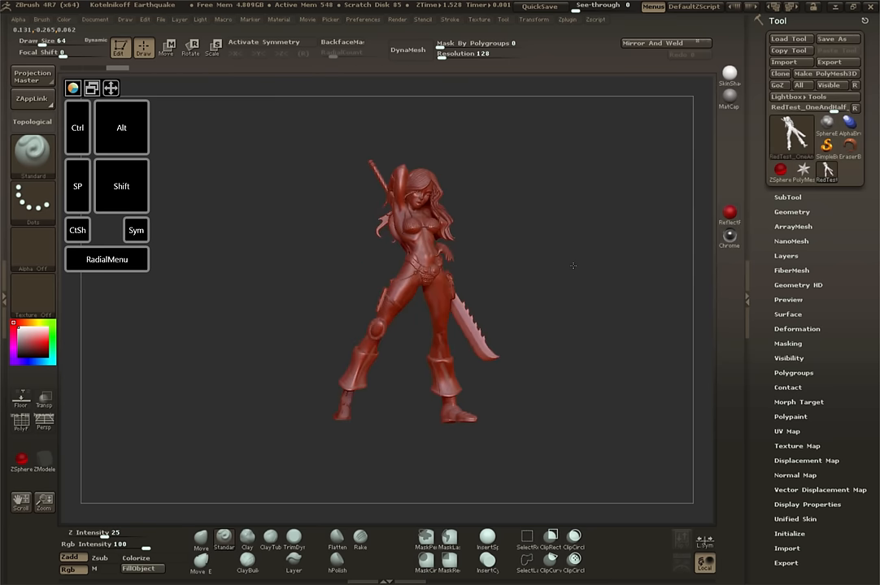
Zoom in on the warrior's face and build up a swollen cheek with bulges
left_click_drag(573, 266, 449, 286)
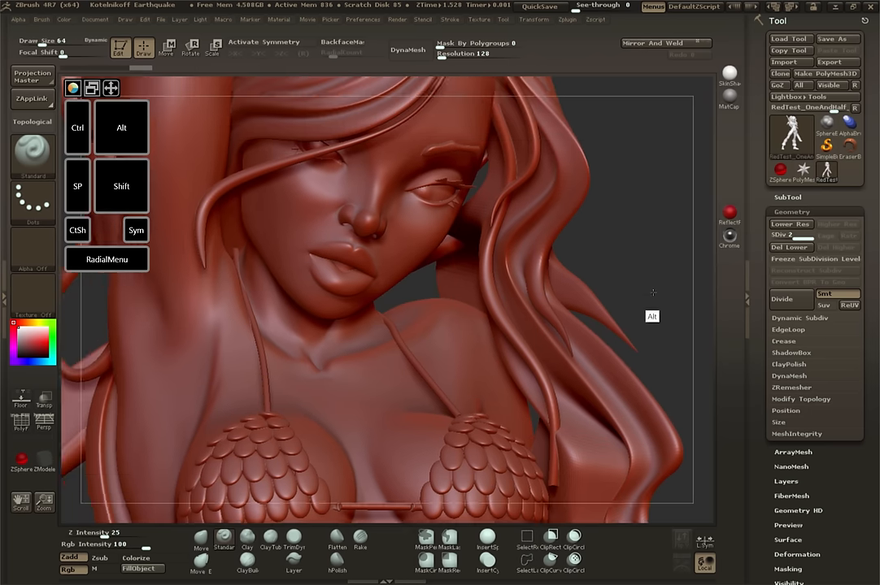
left_click_drag(650, 293, 626, 253)
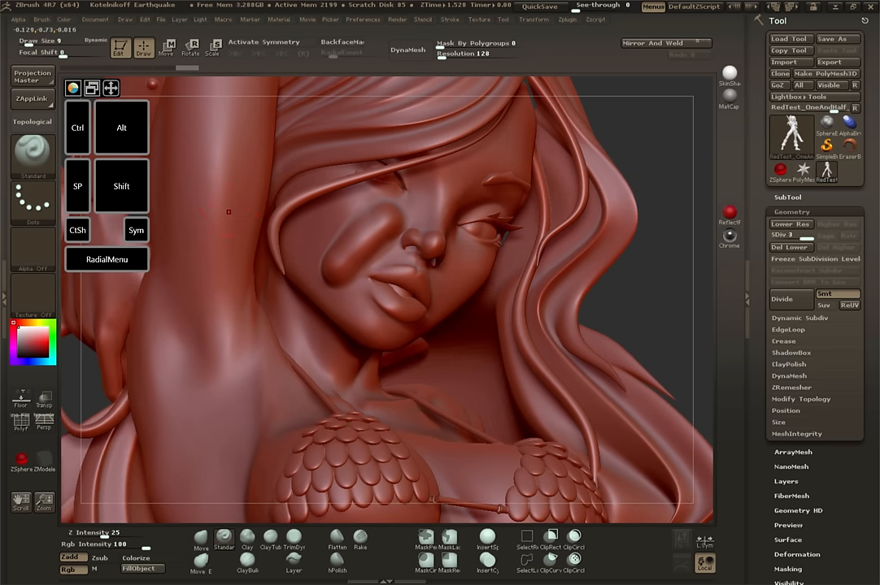
Sculpt raised lumps along the warrior's underarm and side, then show the preferences list
left_click(224, 268)
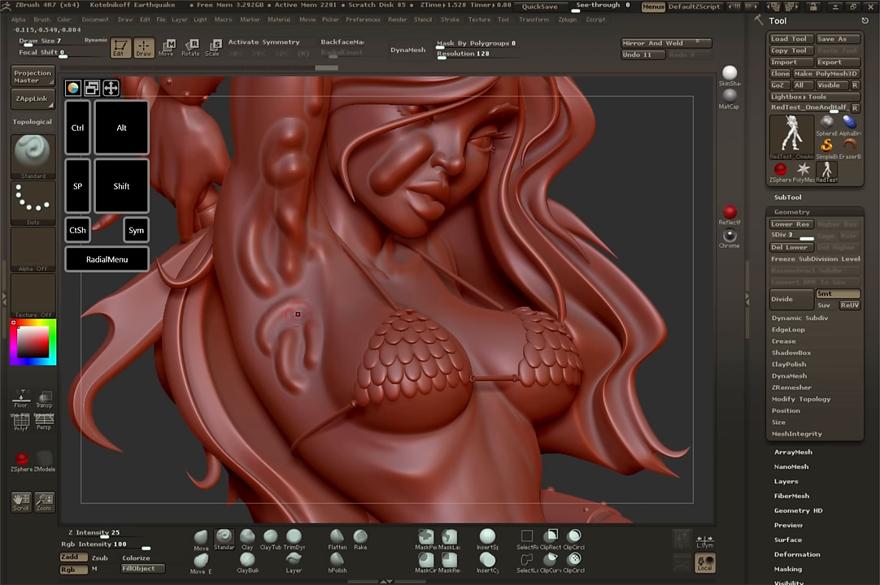
left_click(363, 19)
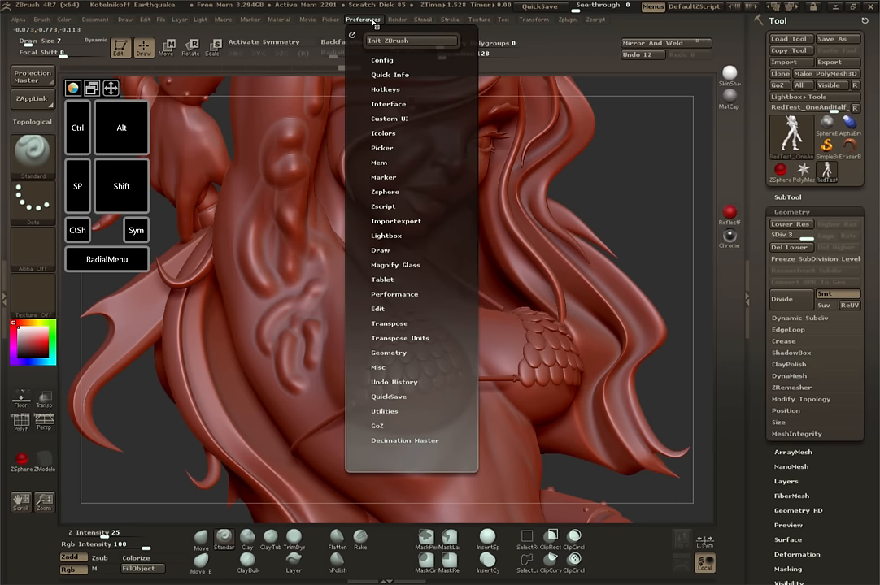
Review the Tablet pen pressure settings and toggle pressure sensitivity before adding more torso bulges
left_click(381, 279)
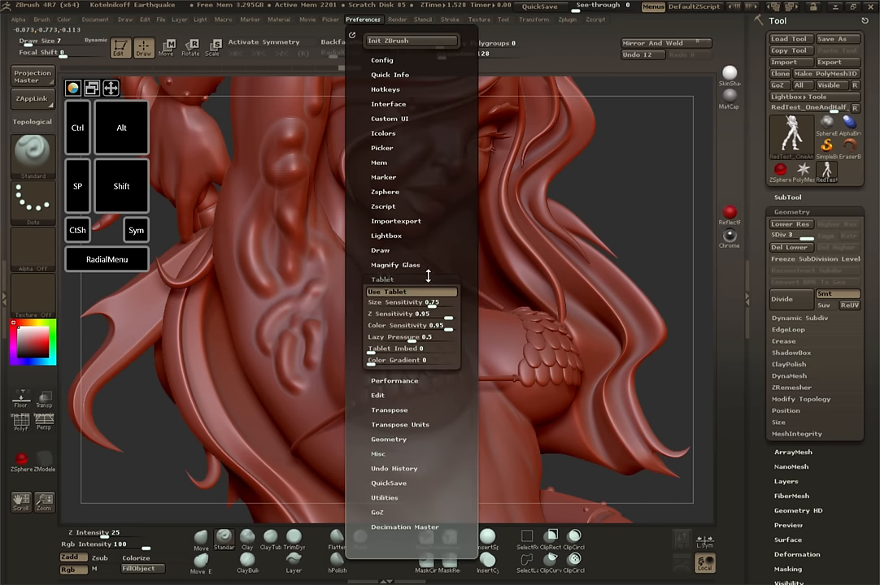
left_click(403, 133)
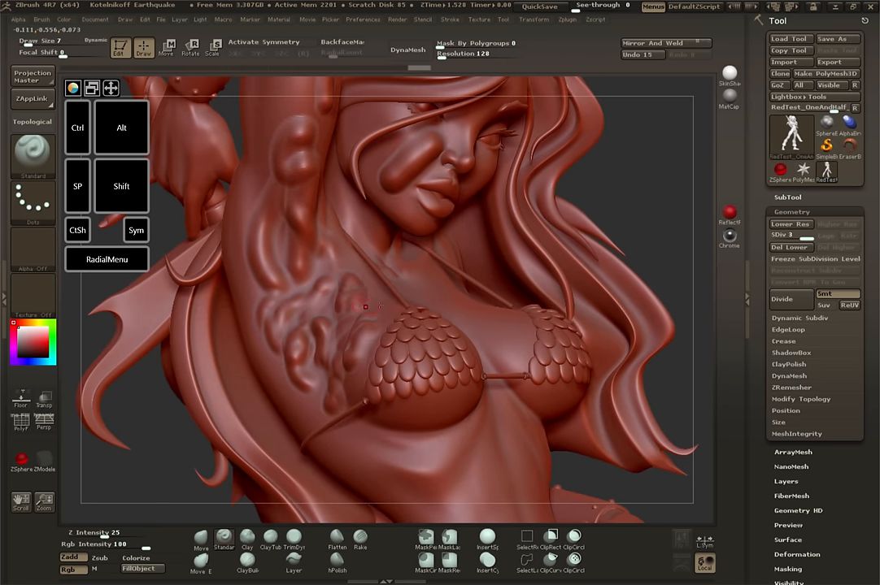
Init ZBrush to clear the warrior and reopen LightBox on the Project tab
left_click(781, 299)
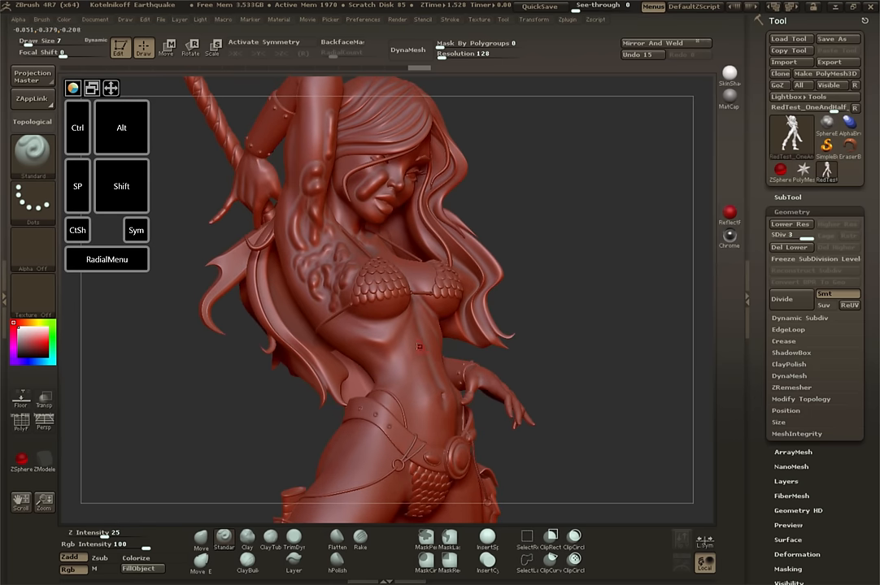
left_click_drag(419, 346, 410, 391)
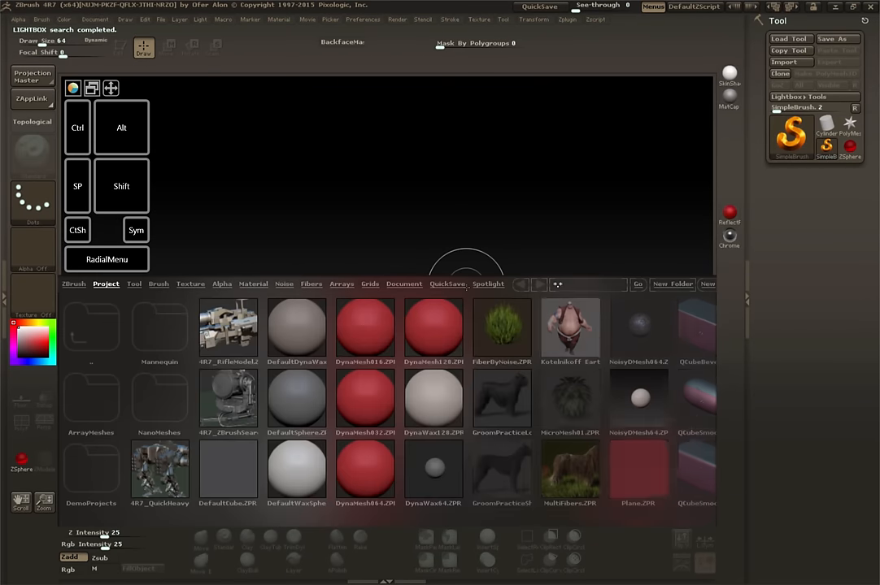
Load DynaWax128.ZPR from LightBox and sculpt swirling ridges with symmetry on
double_click(432, 399)
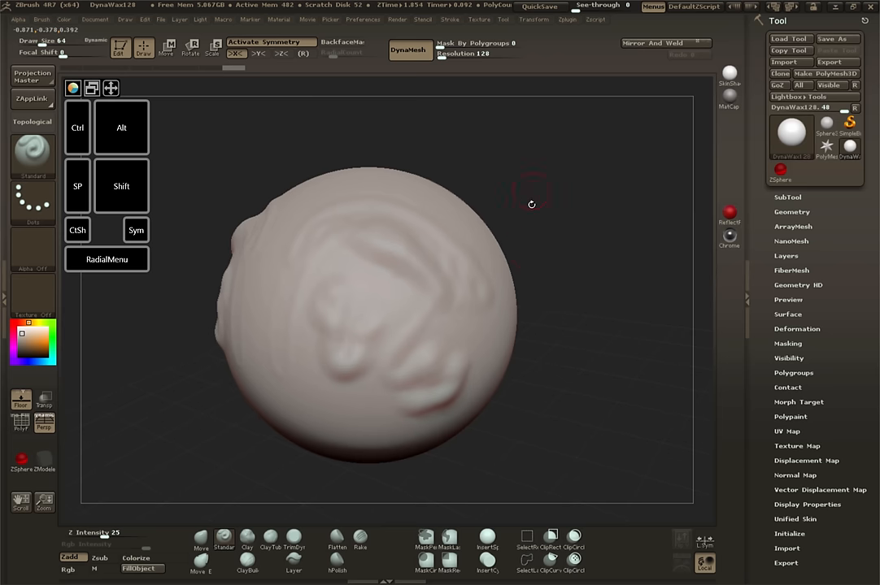
Drag the top of the DynaWax sphere with the Move brush into a lopsided, rounder head
left_click_drag(531, 204, 596, 262)
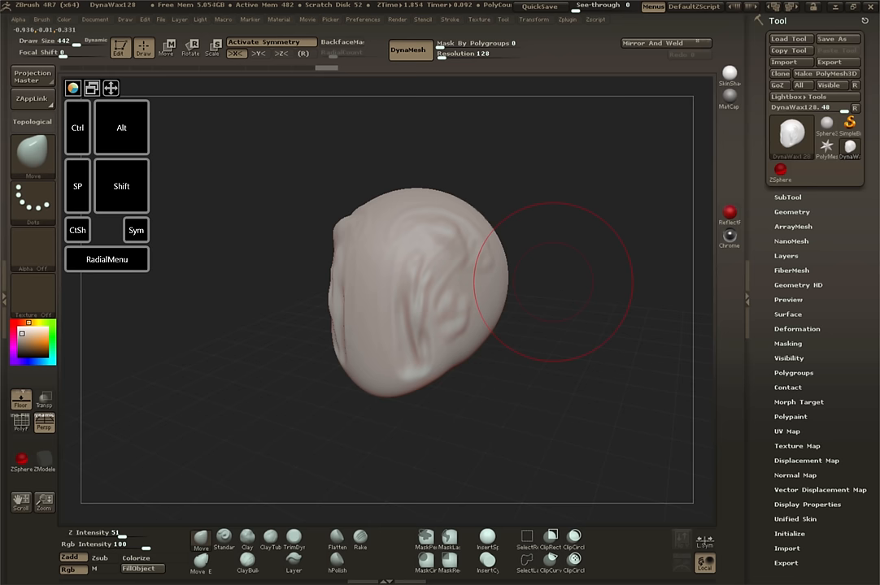
mouse_move(537, 220)
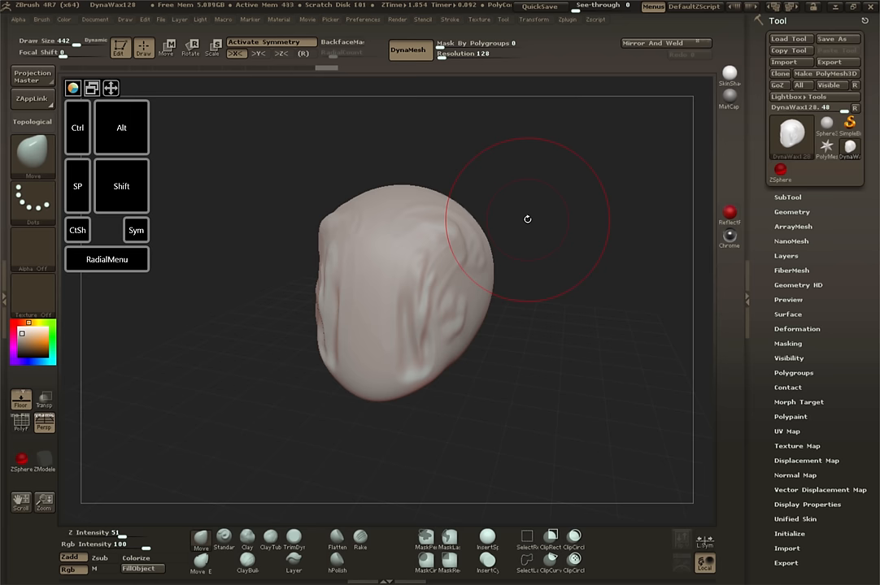
mouse_move(471, 158)
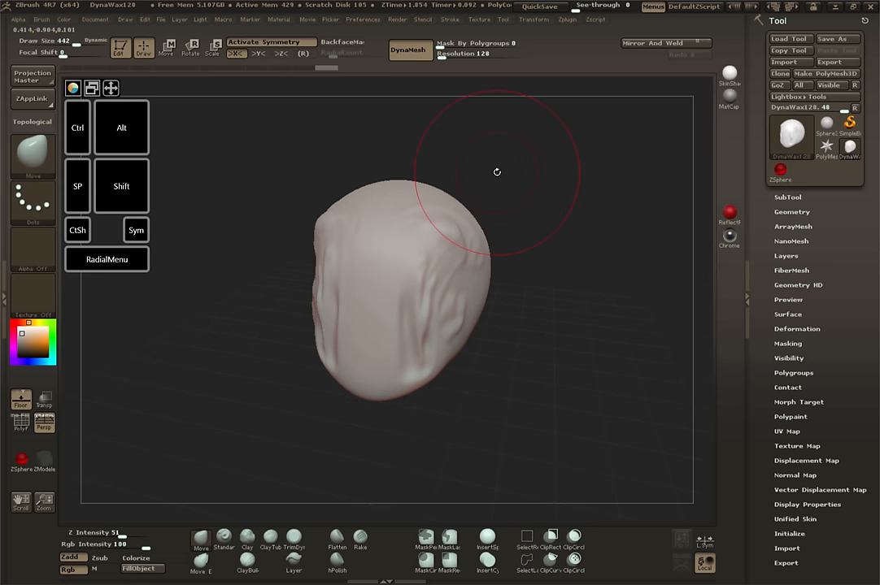
mouse_move(524, 185)
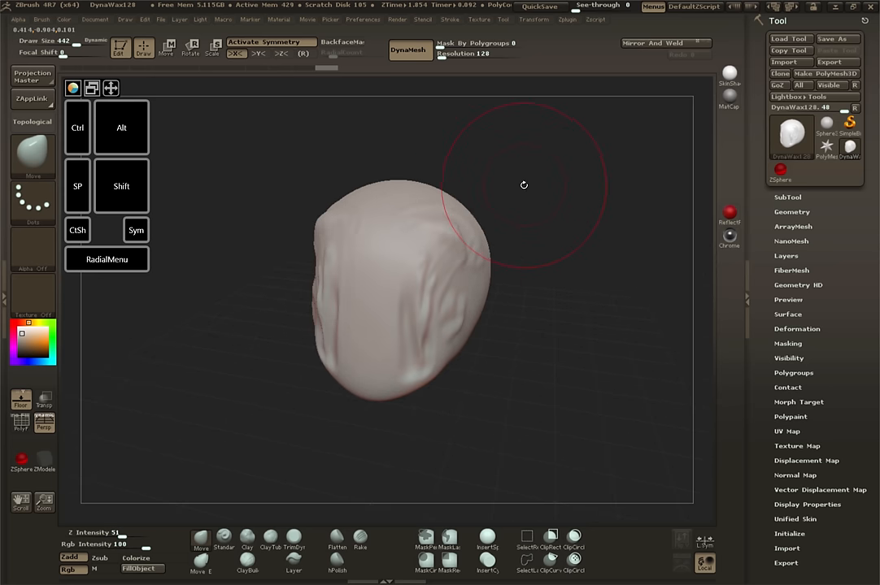
left_click_drag(524, 185, 394, 350)
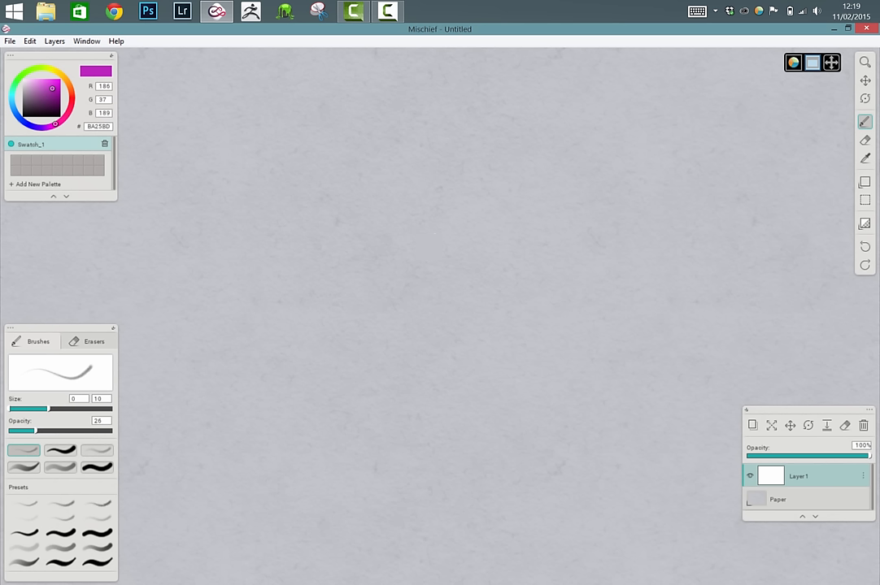
mouse_move(399, 232)
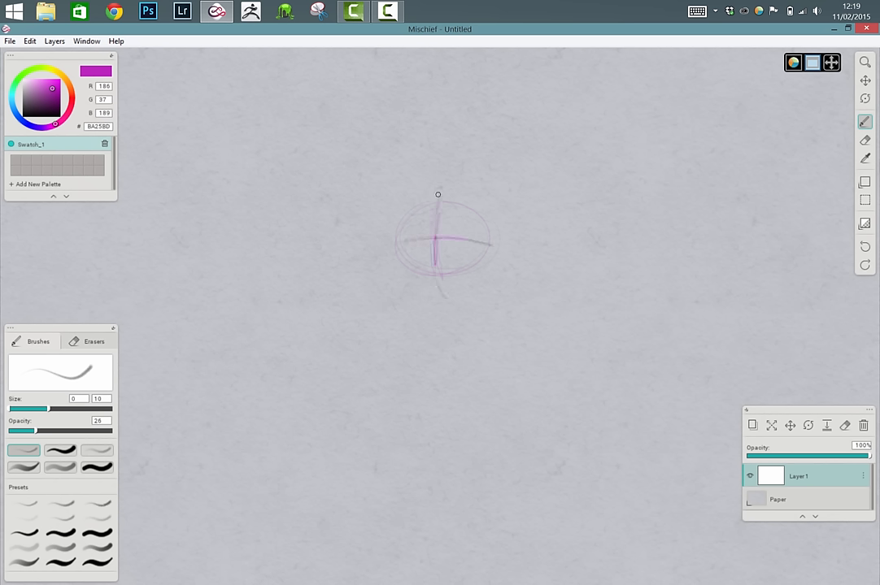
mouse_move(321, 209)
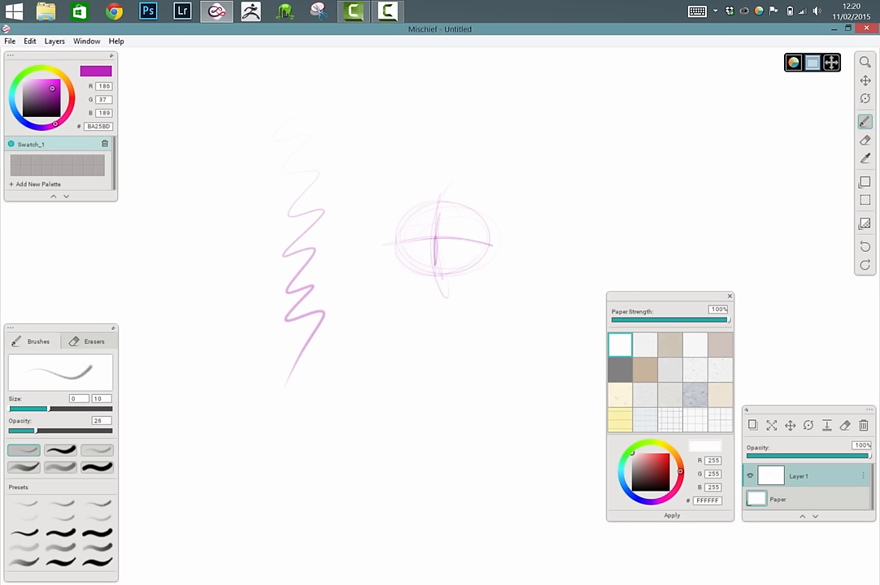
mouse_move(344, 453)
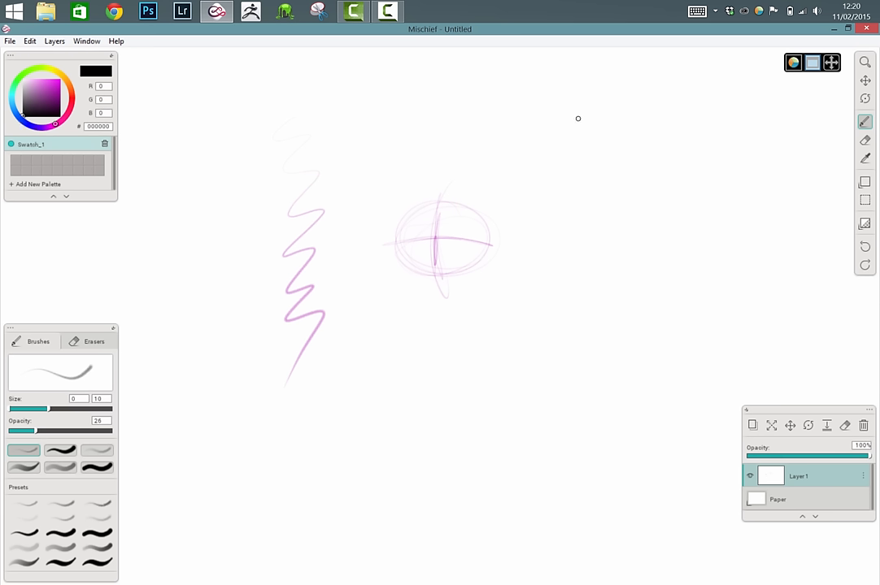
mouse_move(565, 155)
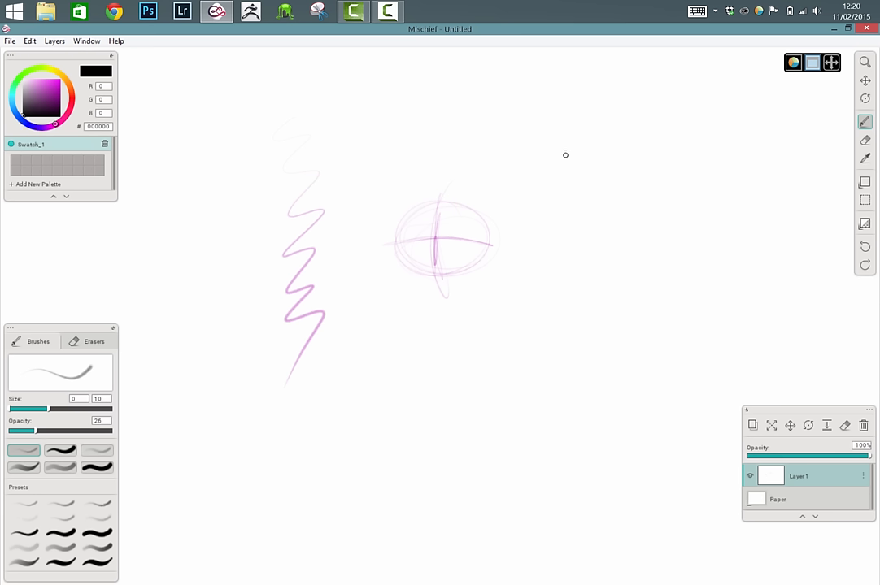
mouse_move(592, 214)
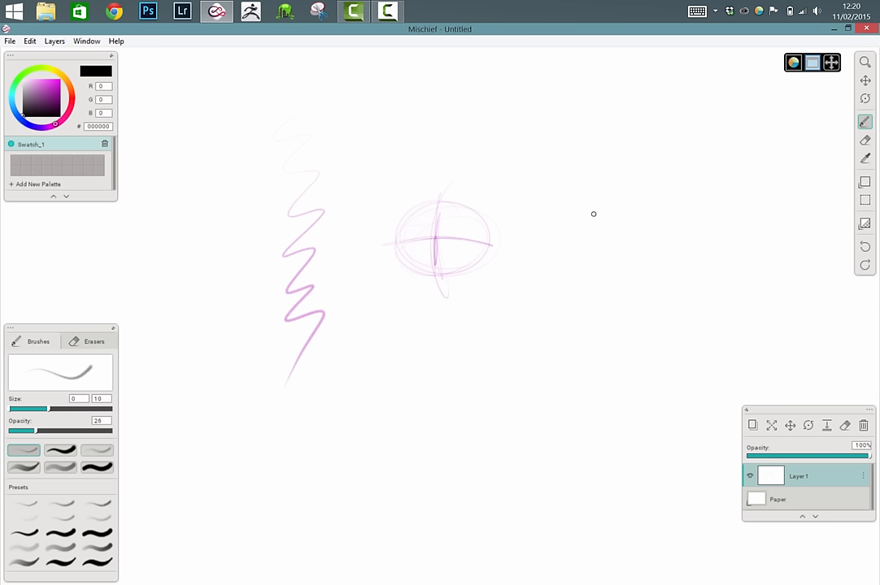
Draw a grey pencil zigzag right of the pink ellipse and refine the character sketch
left_click_drag(592, 213, 569, 322)
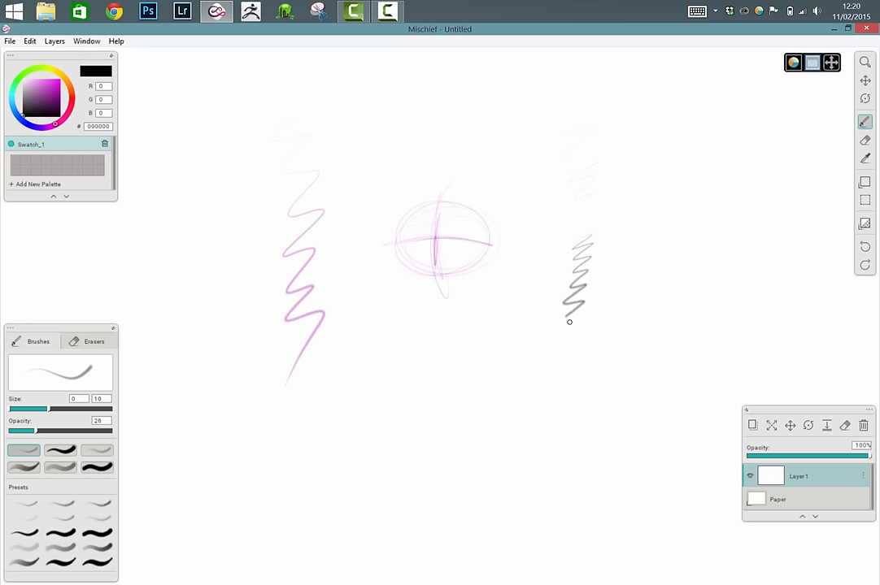
left_click_drag(581, 309, 537, 391)
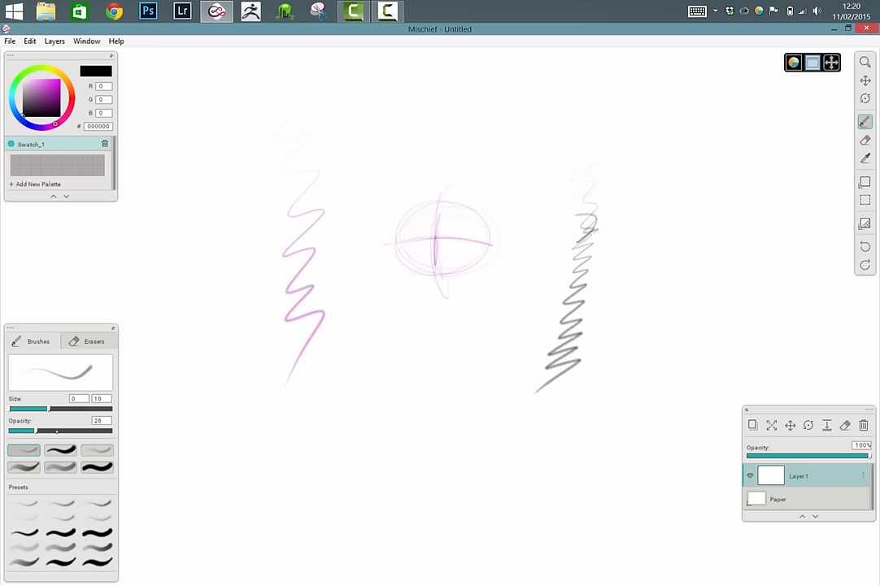
mouse_move(541, 89)
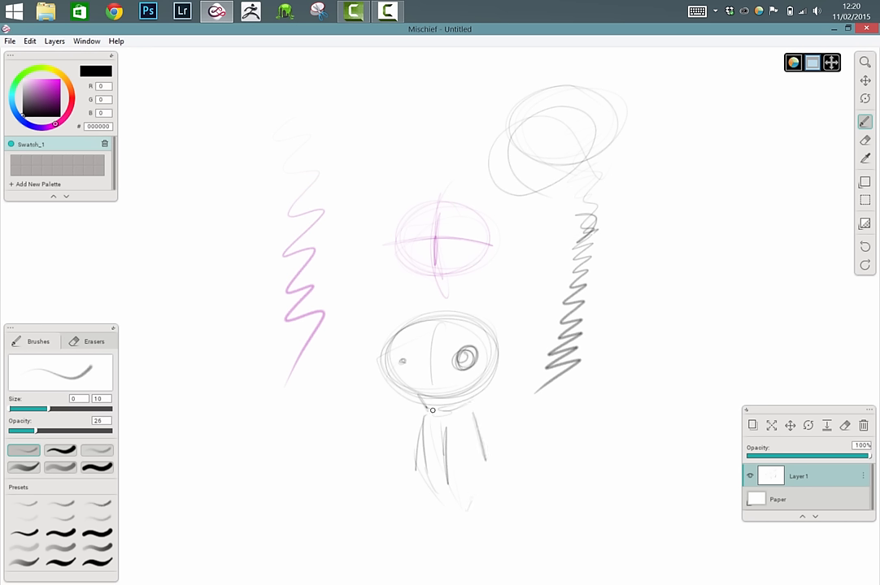
left_click_drag(432, 410, 432, 382)
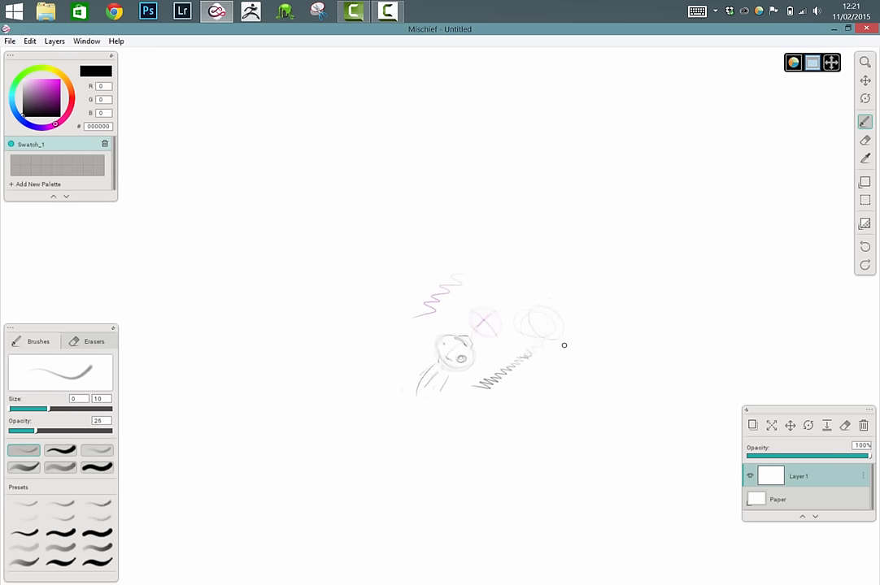
With the solid black ink brush, draw an eye outline, spiral pupil and top lashes
left_click(61, 450)
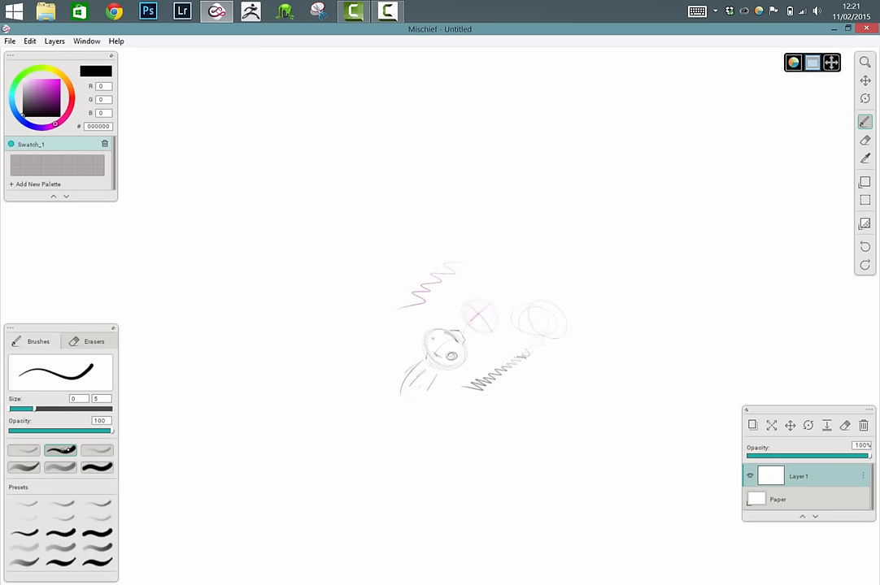
mouse_move(548, 229)
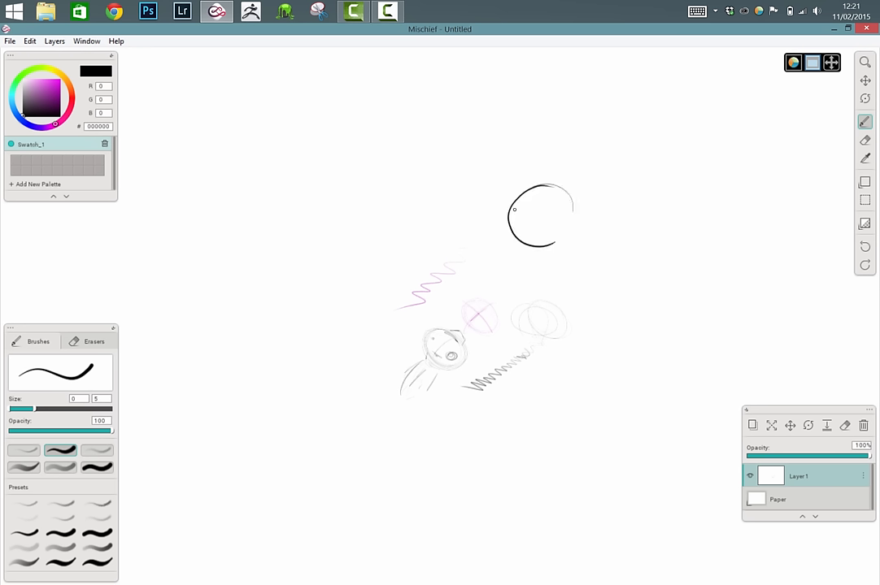
left_click_drag(521, 200, 569, 236)
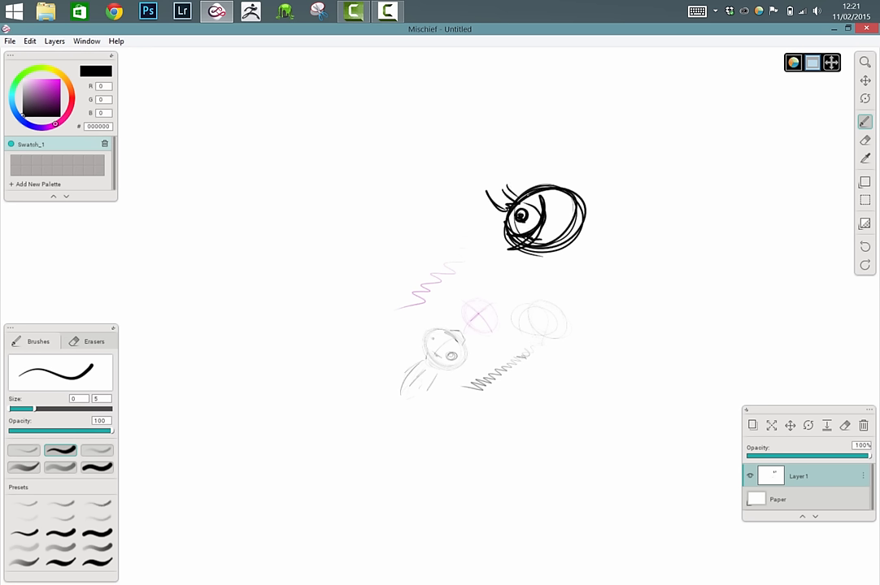
left_click_drag(517, 195, 569, 175)
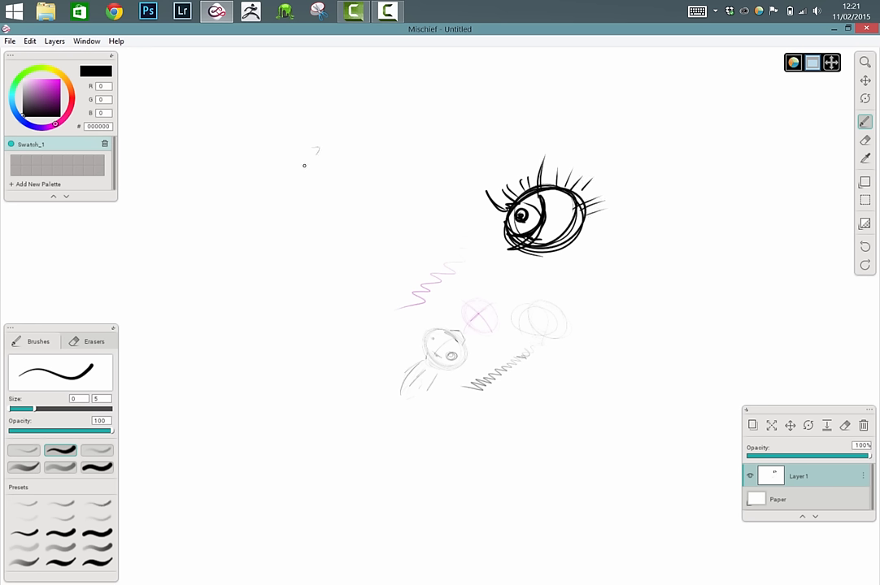
left_click_drag(313, 150, 350, 366)
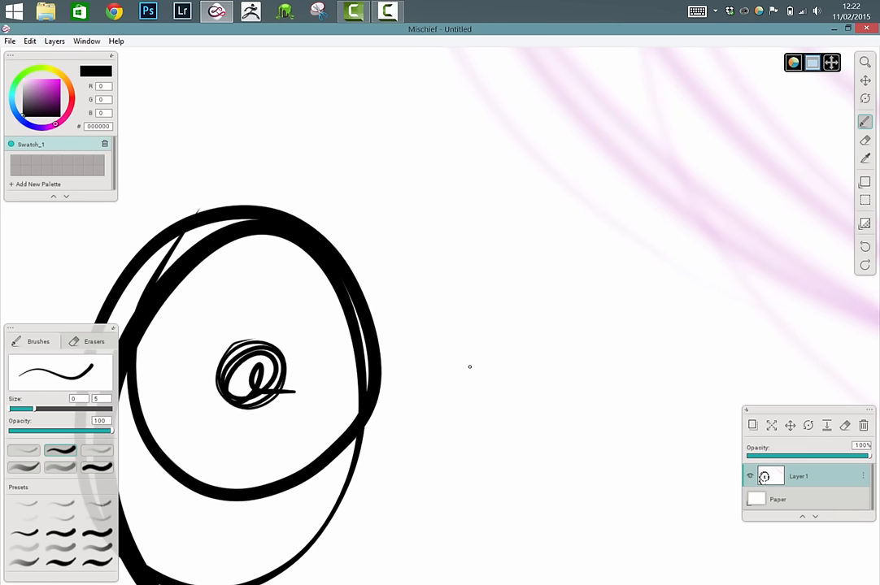
mouse_move(374, 366)
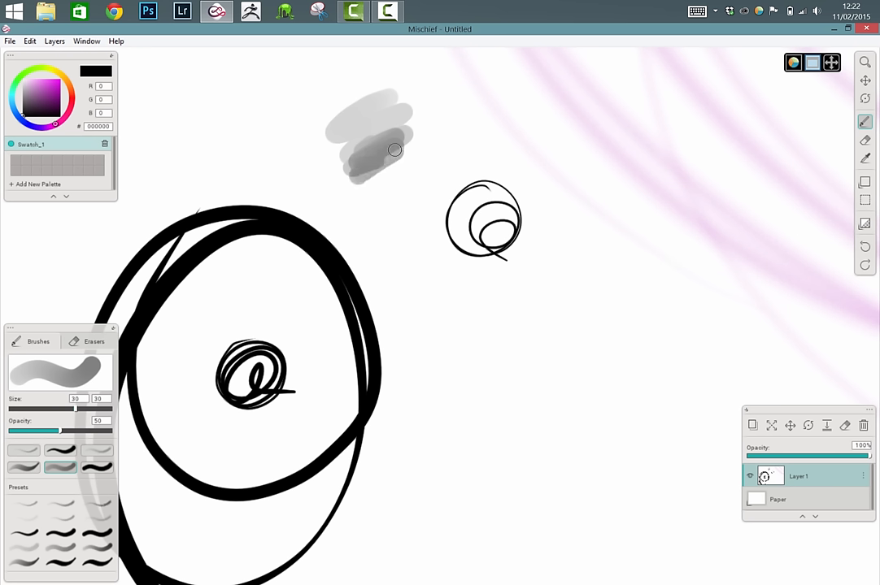
Add grey soft blotches, ink spirals and a wavy ink line around the big eye
left_click_drag(394, 151, 367, 235)
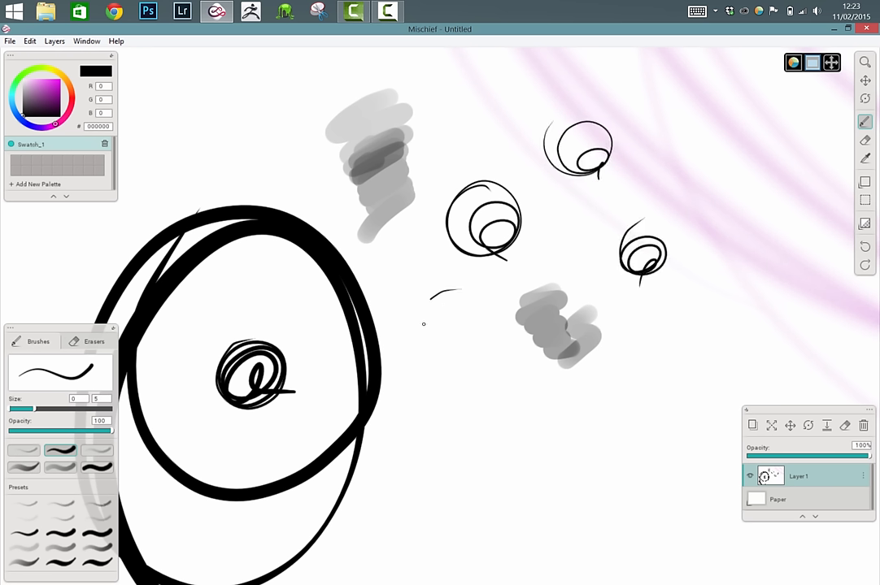
left_click_drag(431, 305, 569, 398)
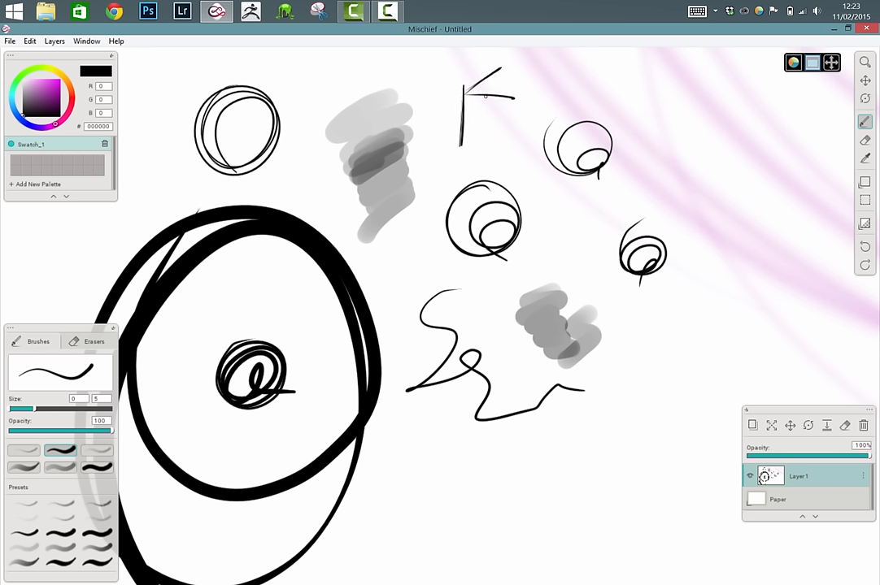
Ink a hatched cube with cast shadow near the top and a black zigzag on the right
left_click_drag(500, 77, 549, 130)
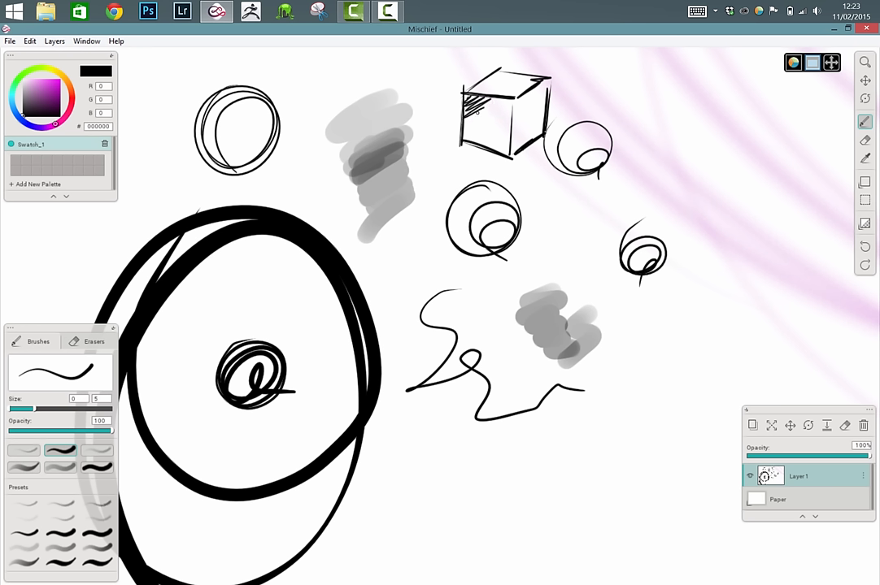
left_click_drag(471, 106, 496, 150)
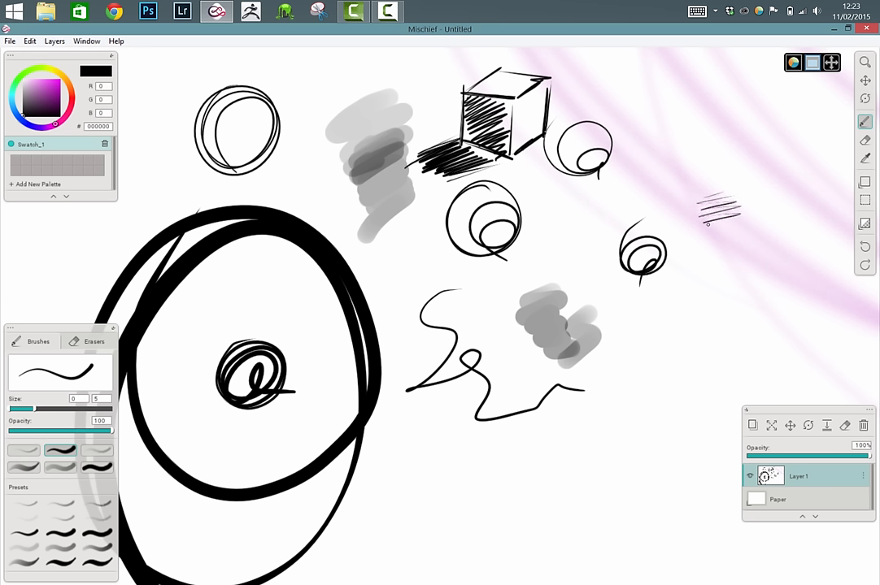
left_click_drag(707, 208, 719, 338)
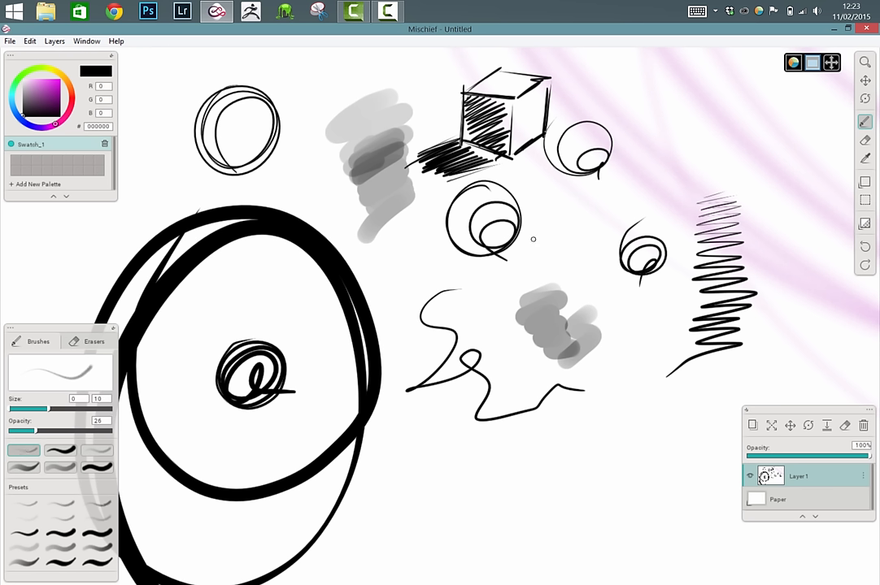
left_click_drag(529, 243, 577, 244)
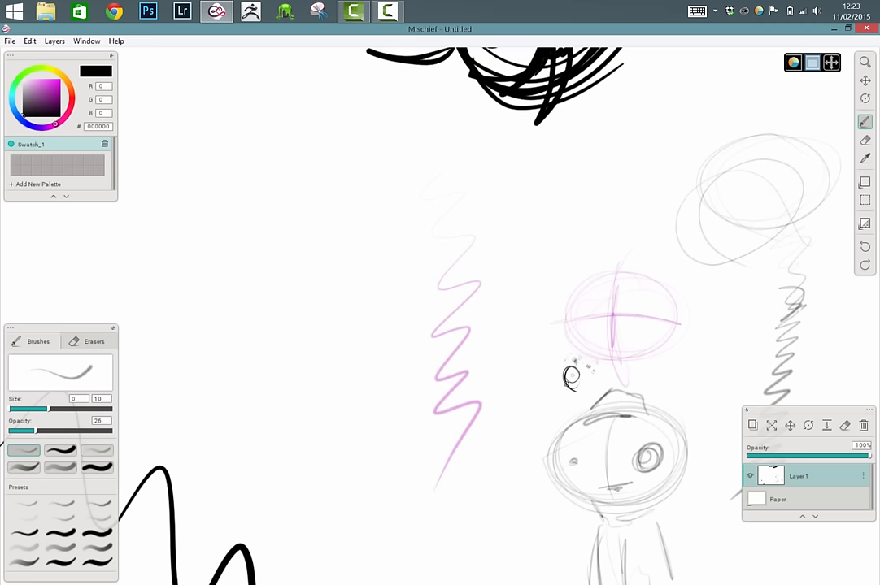
Draw a small grey pencil loop around the little eye mark beside the pink ellipse
left_click_drag(565, 382, 597, 358)
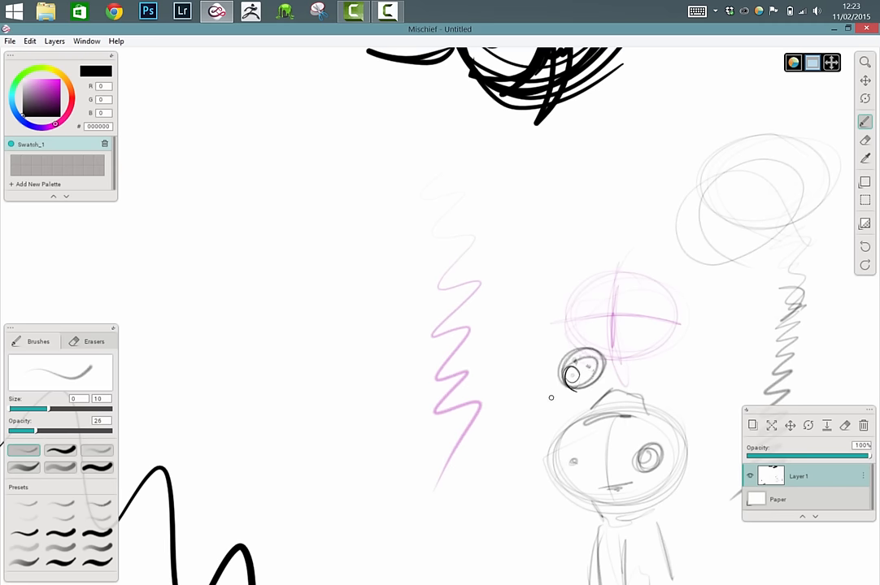